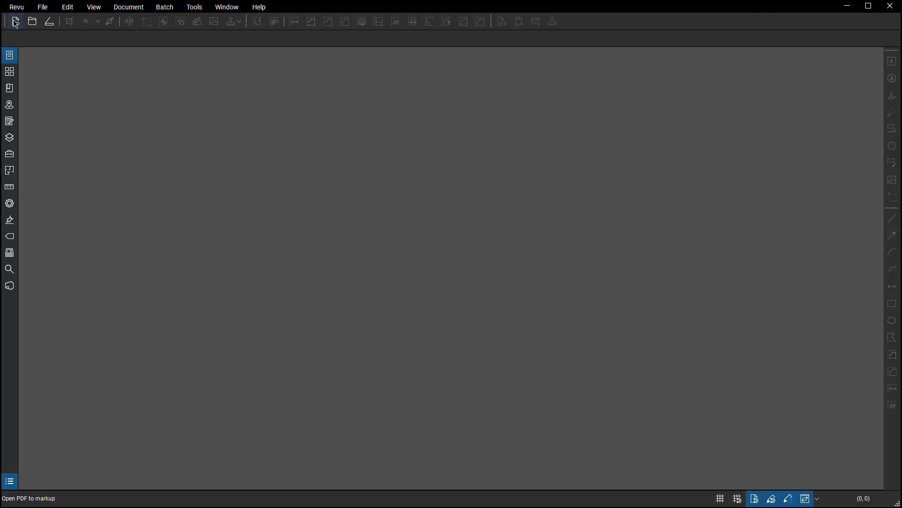
Step: Create a new blank PDF and show the Markups List below the page
left_click(14, 21)
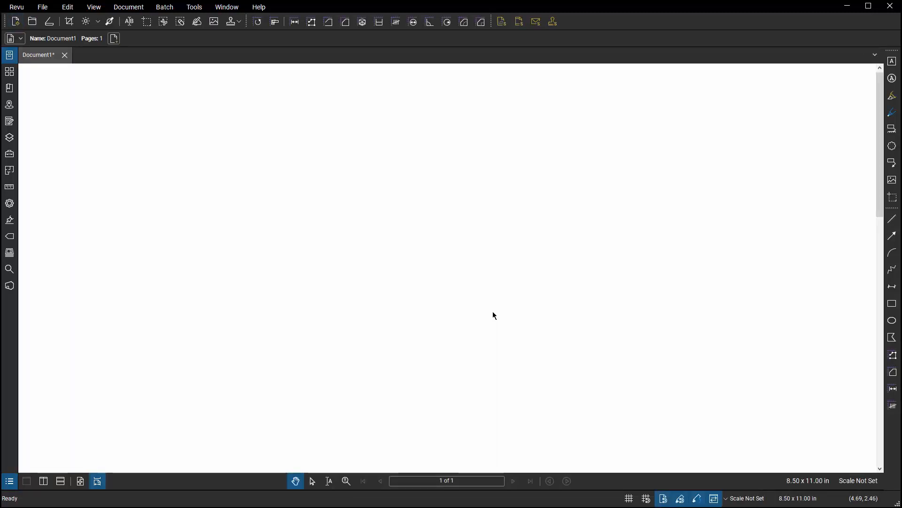
mouse_move(457, 489)
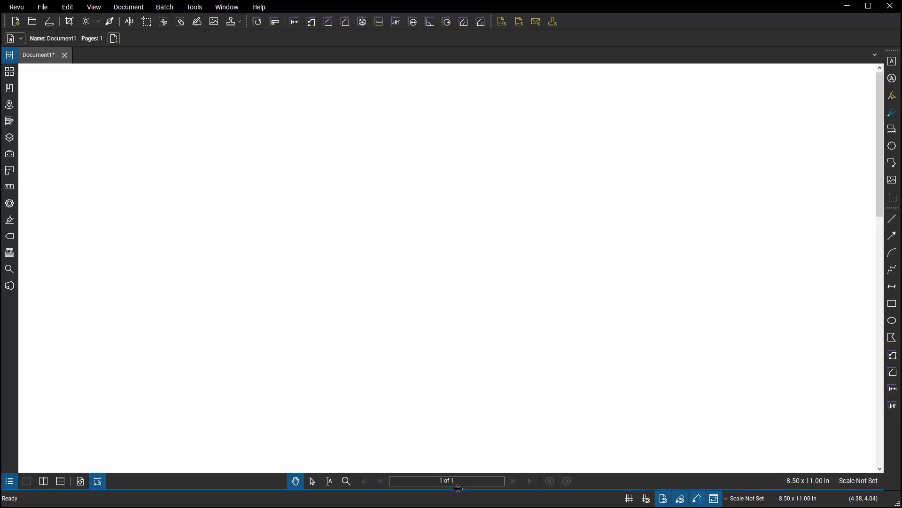
left_click(9, 483)
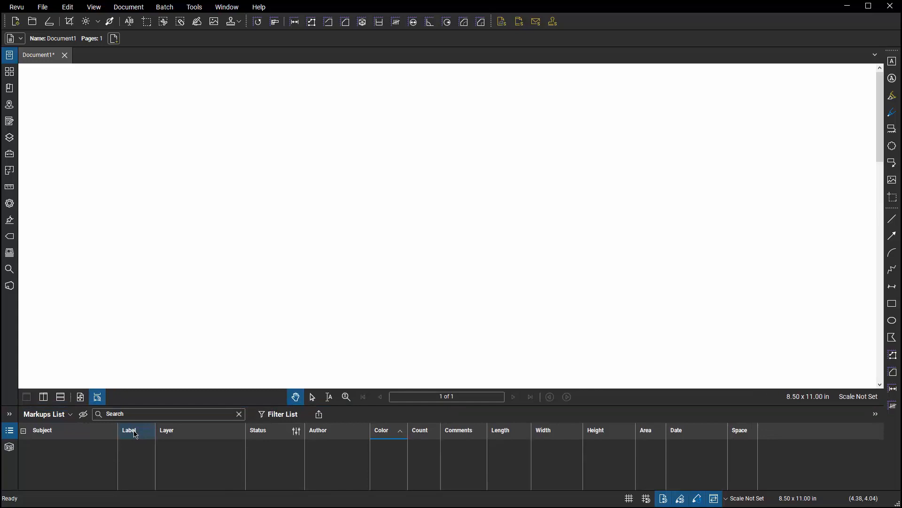
mouse_move(132, 472)
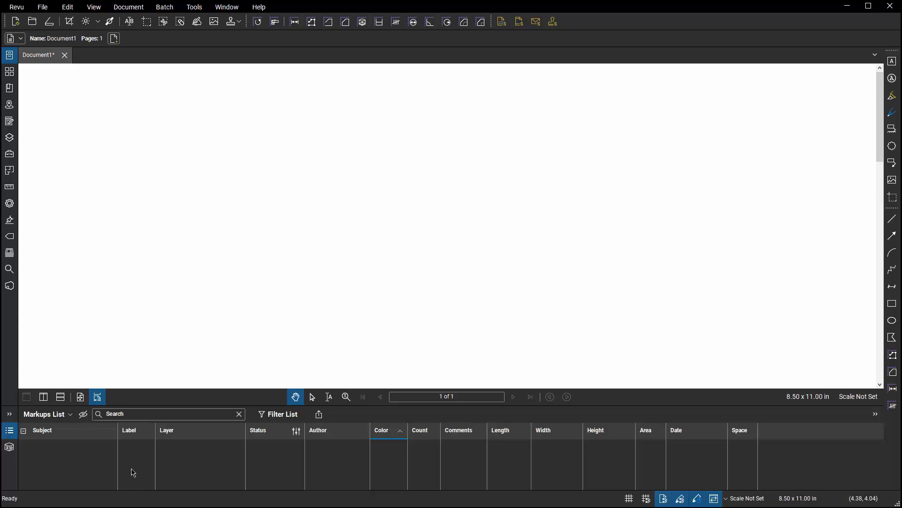
mouse_move(133, 469)
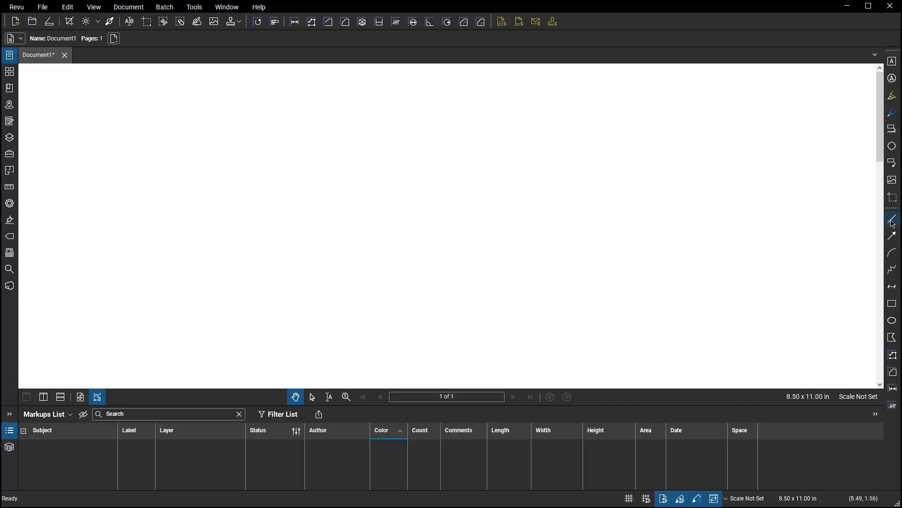
Step: Draw a red line and a red rectangle, then select the rectangle and show its properties
left_click(892, 219)
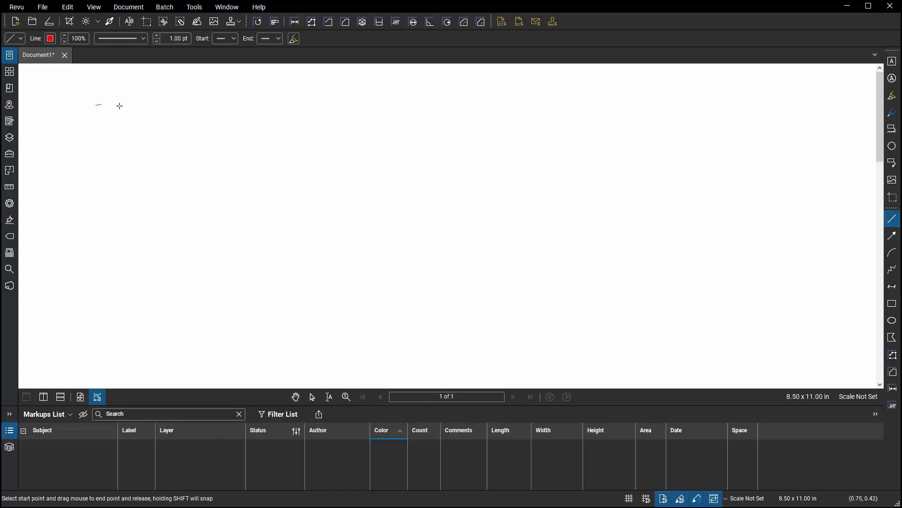
left_click_drag(97, 105, 307, 106)
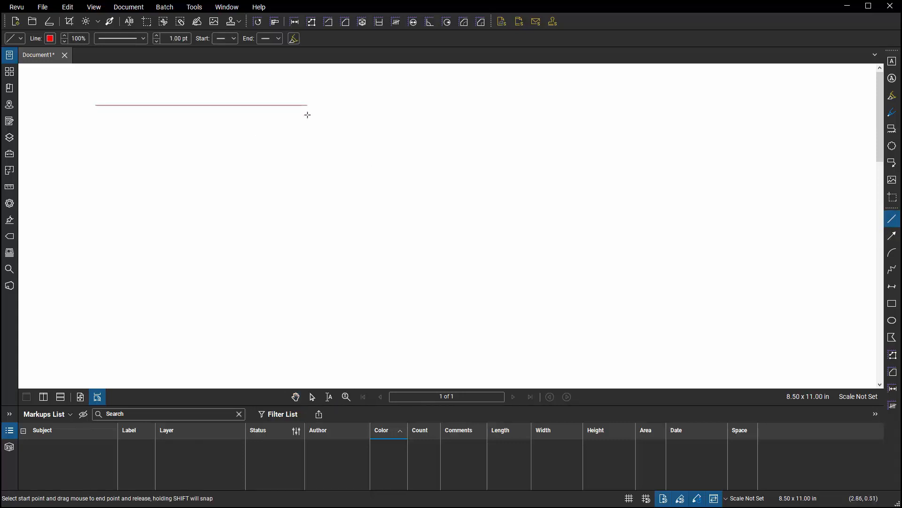
left_click_drag(96, 105, 306, 105)
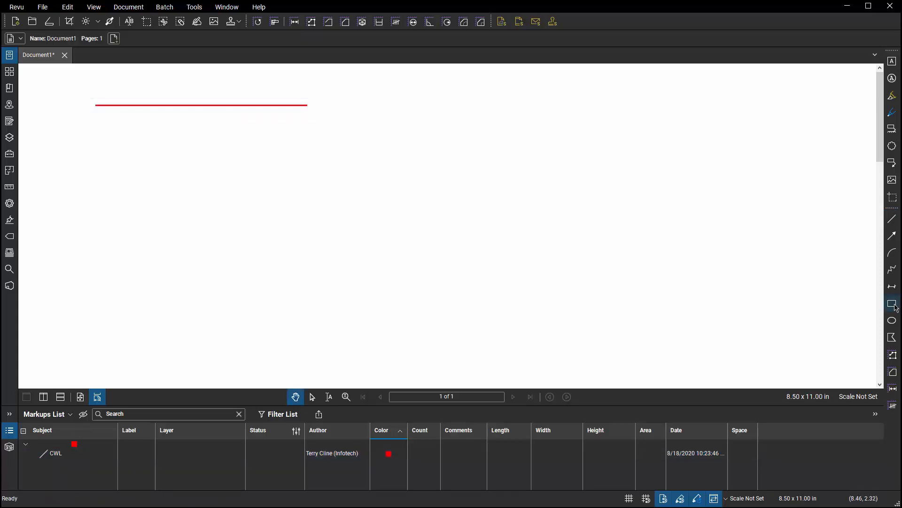
left_click(892, 304)
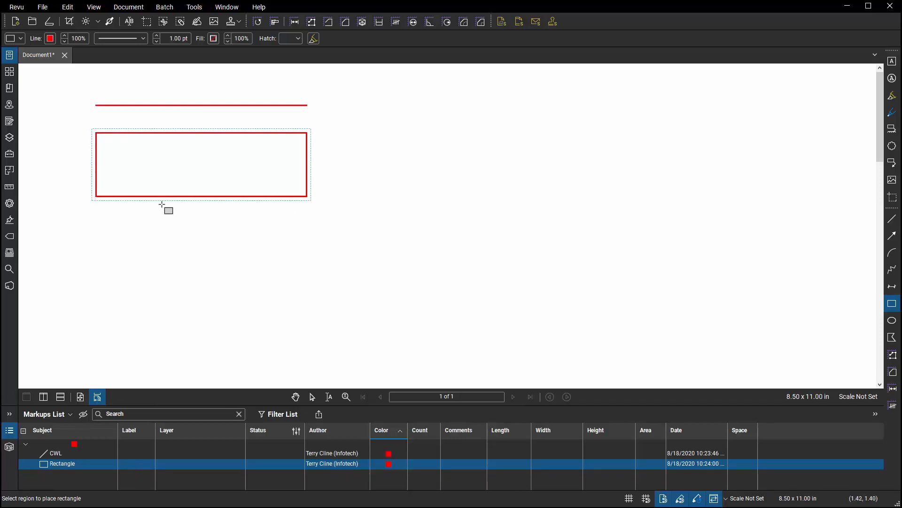
left_click(201, 163)
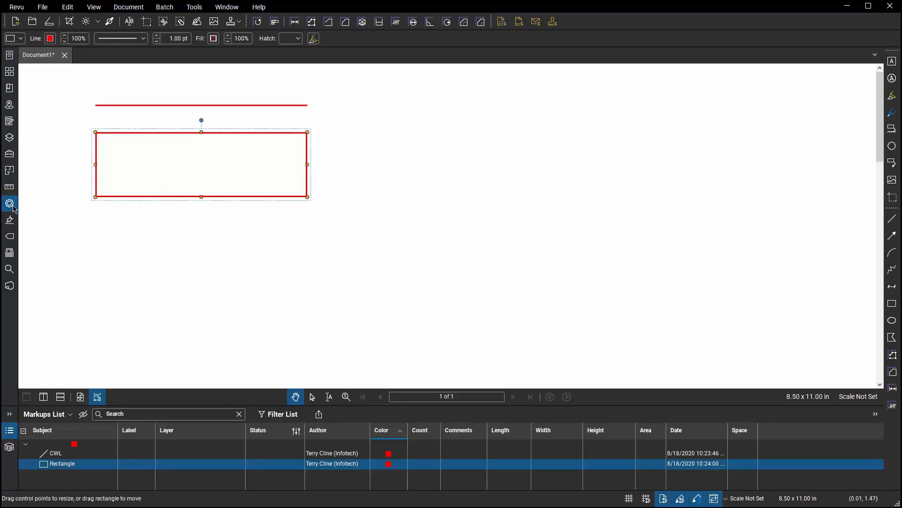
left_click(10, 203)
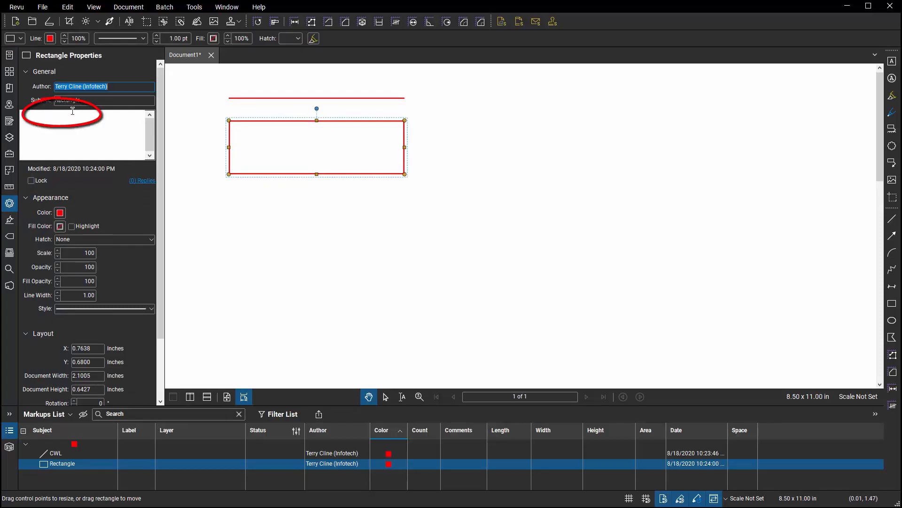
mouse_move(221, 216)
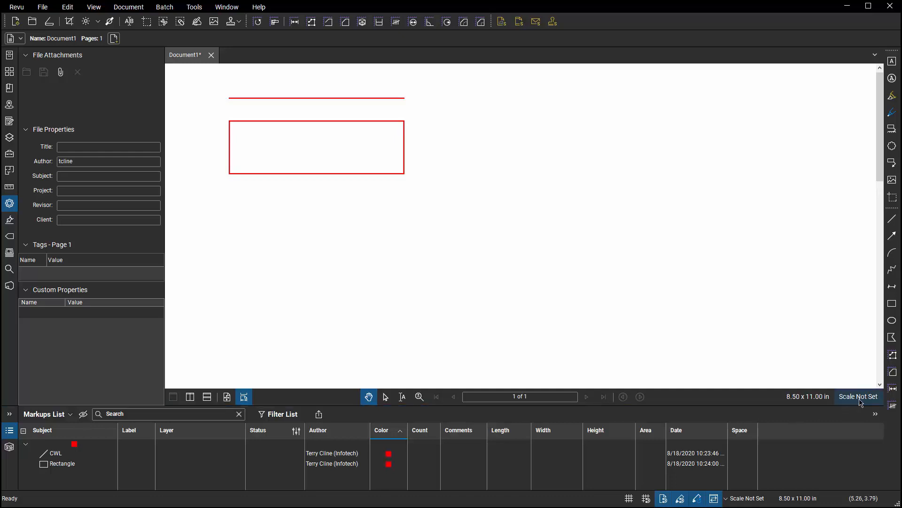
Step: Set the page scale to the 1/8" = 1'-0" preset and apply it
left_click(858, 395)
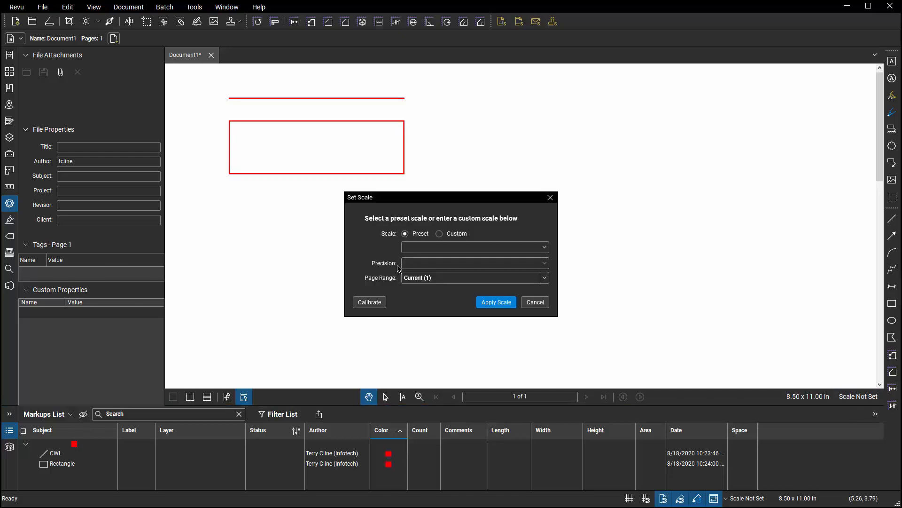
left_click(473, 246)
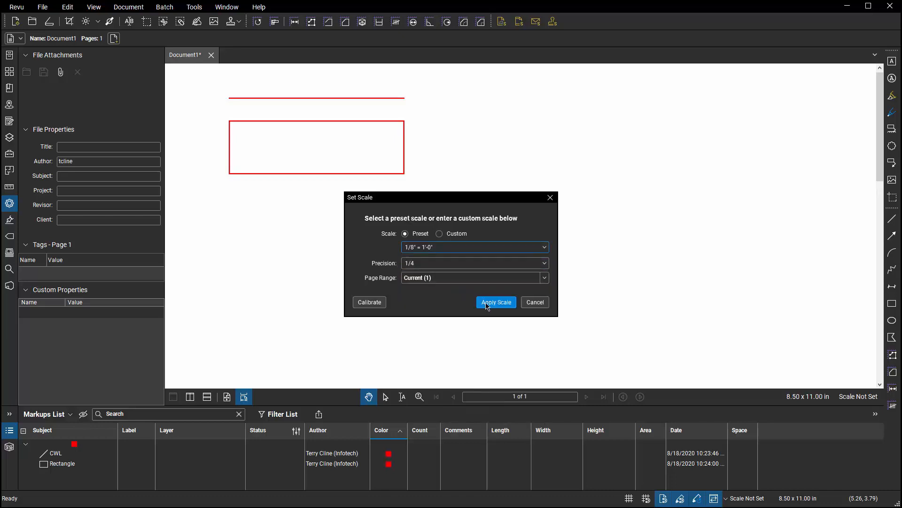
left_click(496, 302)
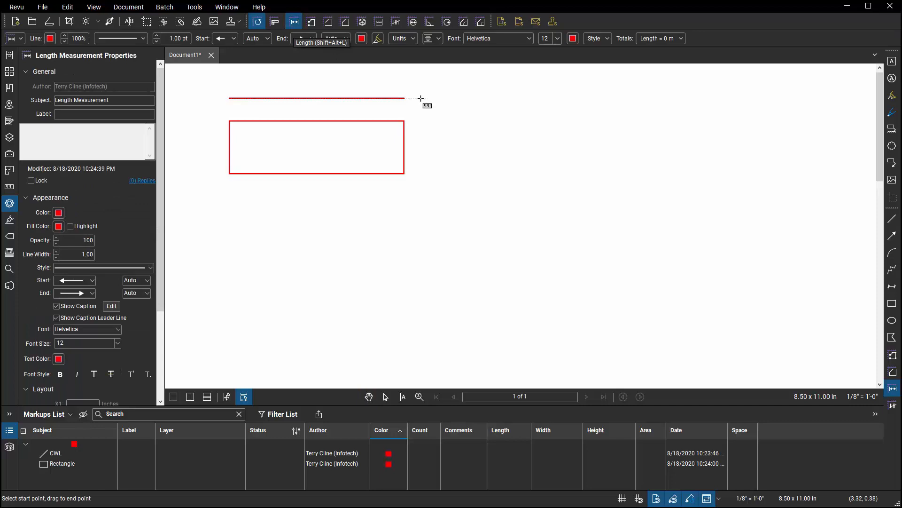
mouse_move(590, 98)
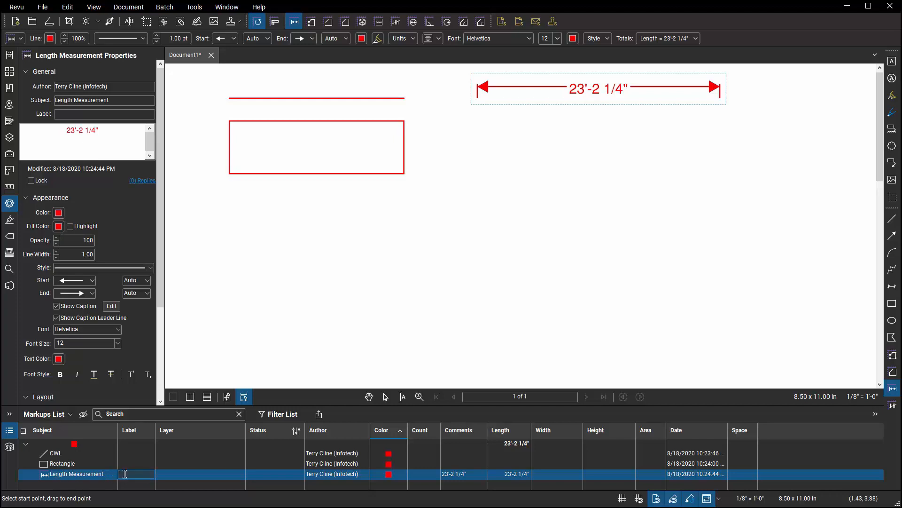
Step: Add a 23'-2 1/4" length and a hatched 134.41 sf area measurement at the page's upper right
left_click(103, 114)
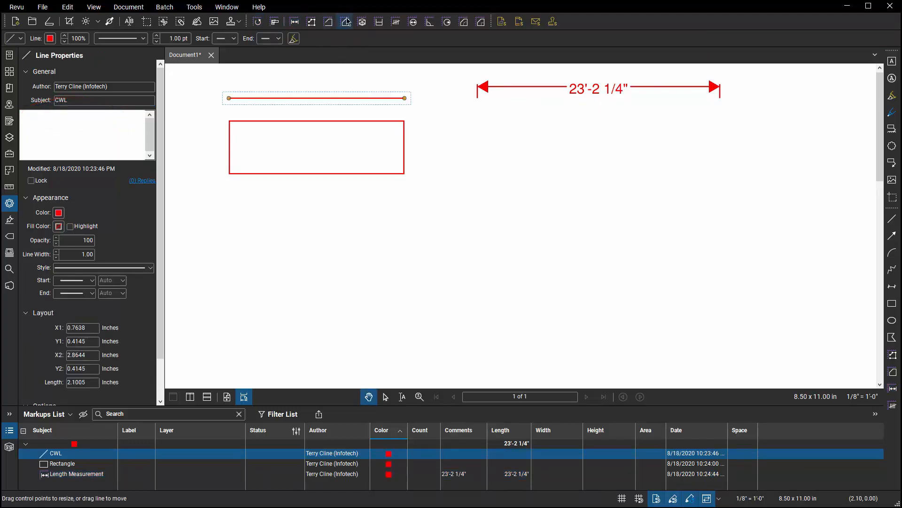
left_click(344, 22)
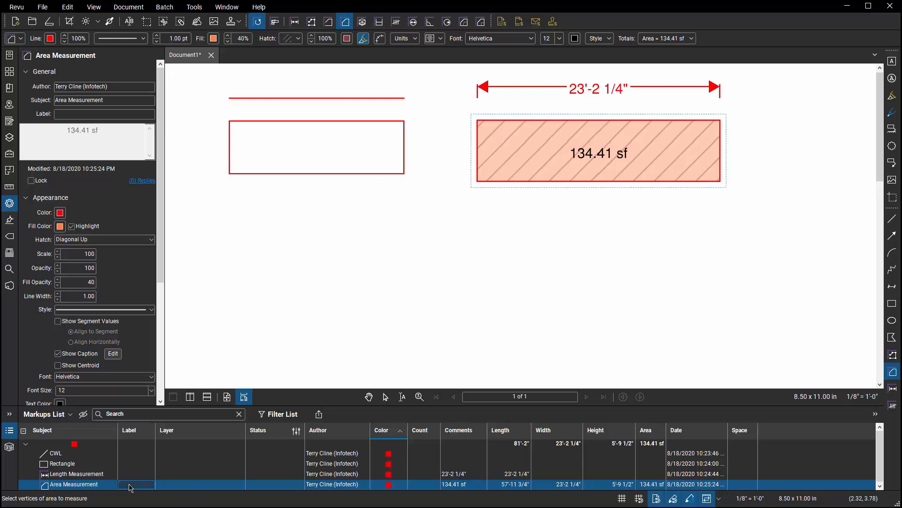
left_click(103, 113)
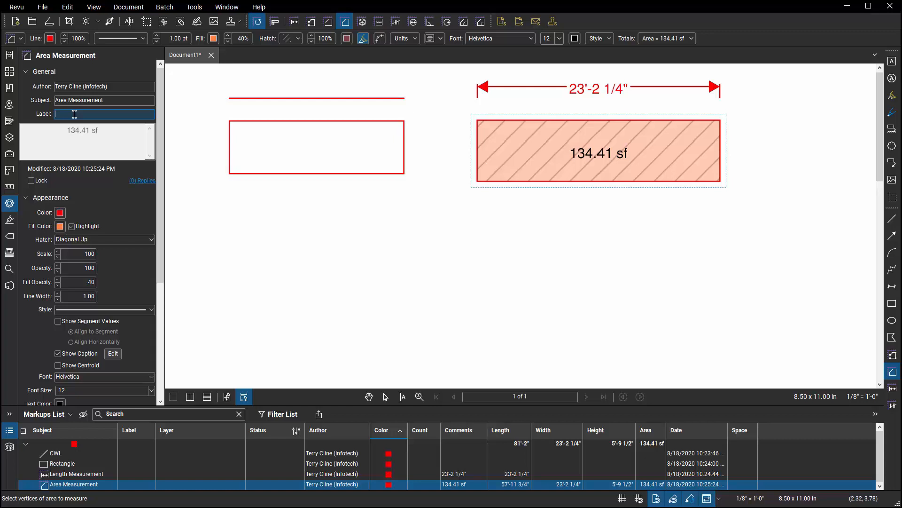
left_click(9, 154)
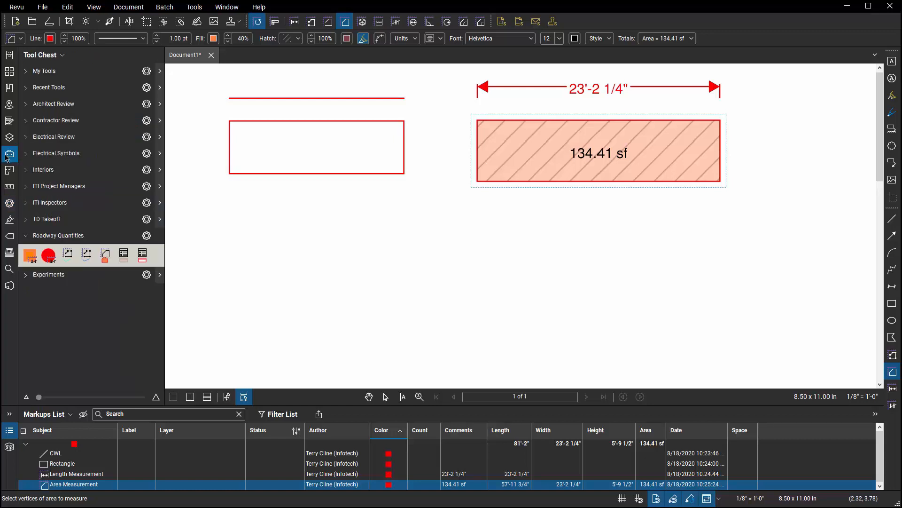
mouse_move(32, 242)
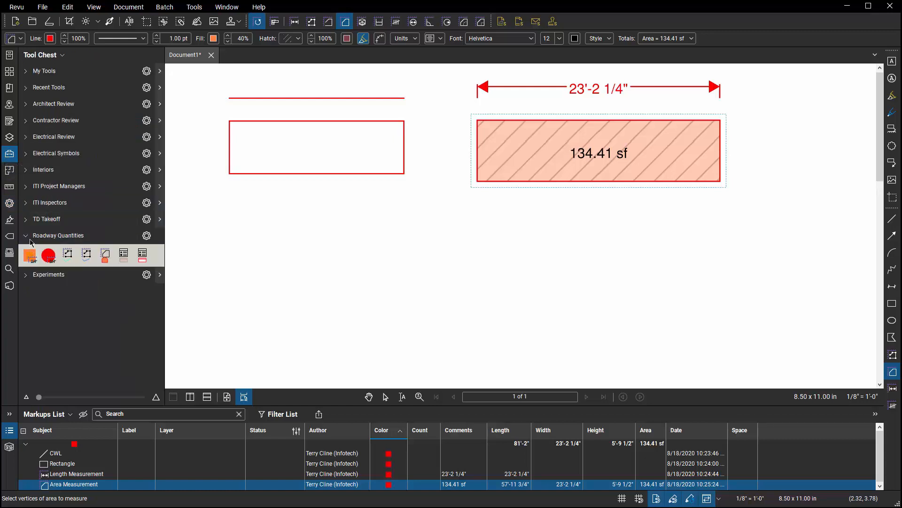
left_click(43, 169)
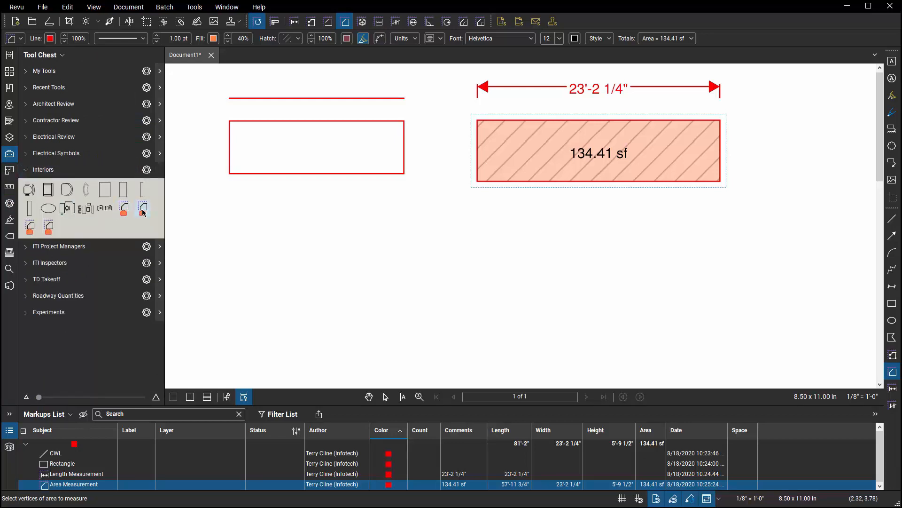
mouse_move(29, 190)
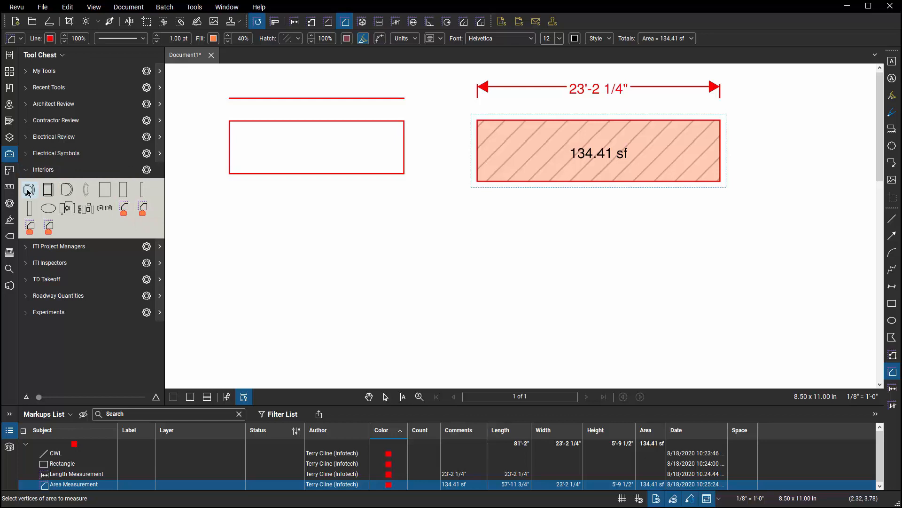
mouse_move(29, 189)
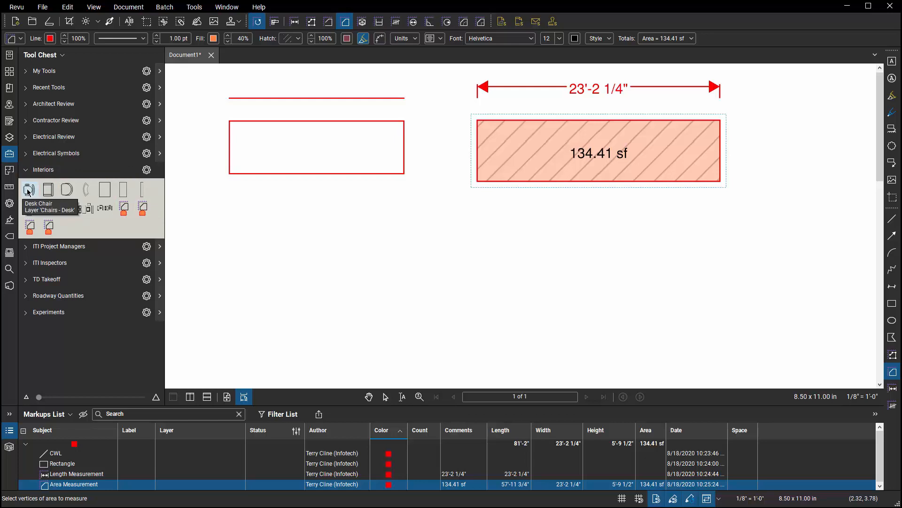
left_click(146, 169)
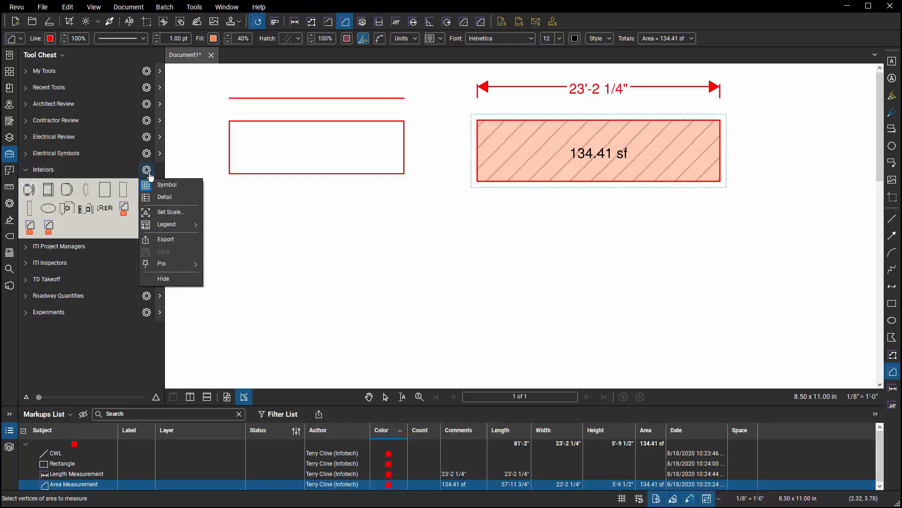
mouse_move(178, 196)
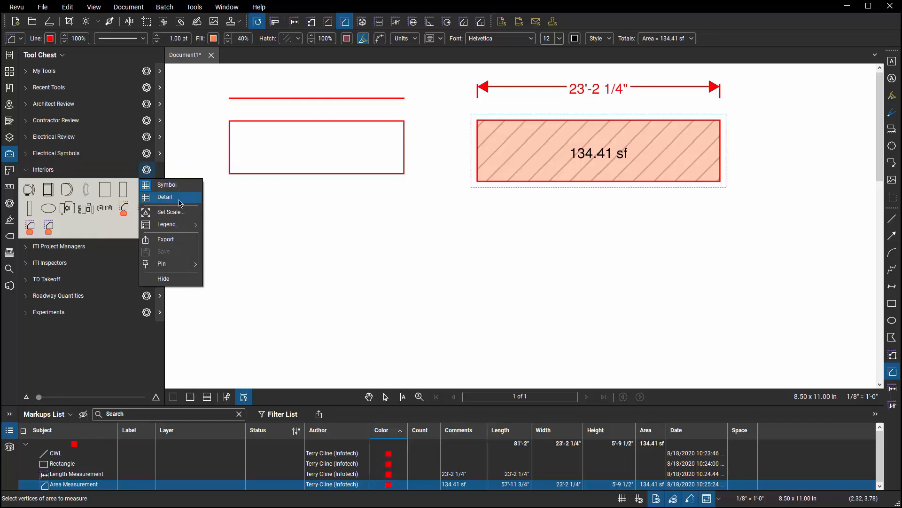
left_click(166, 196)
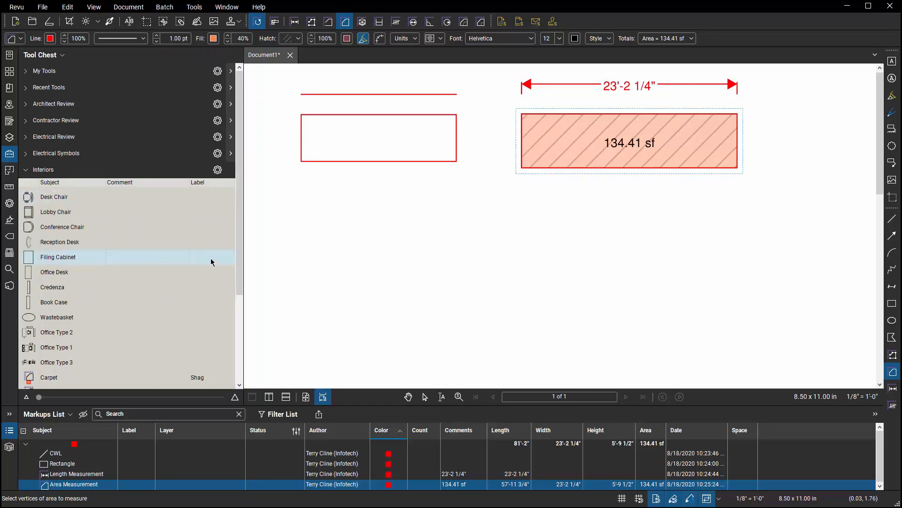
scroll("down", 3)
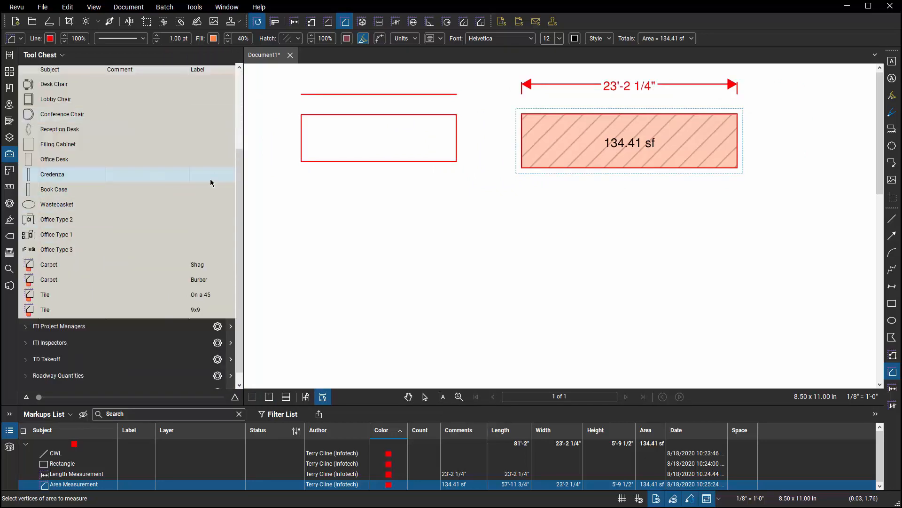
left_click(51, 174)
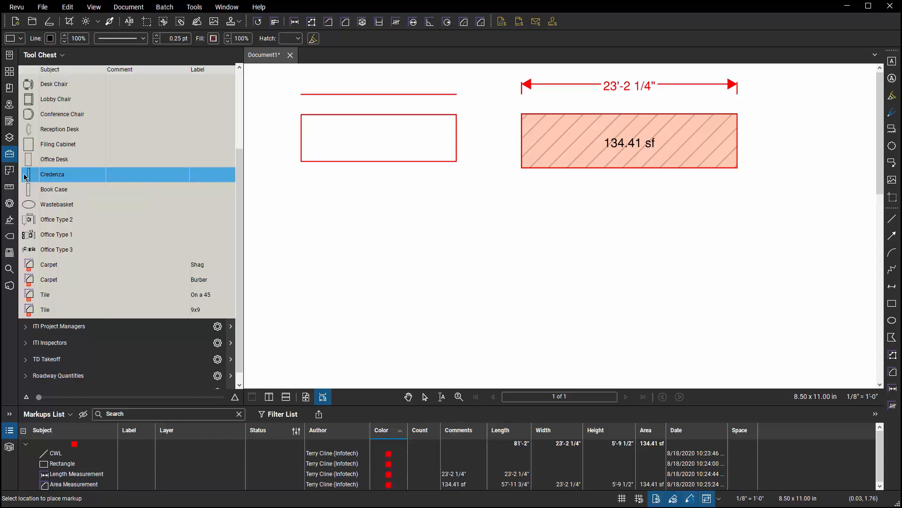
left_click(56, 204)
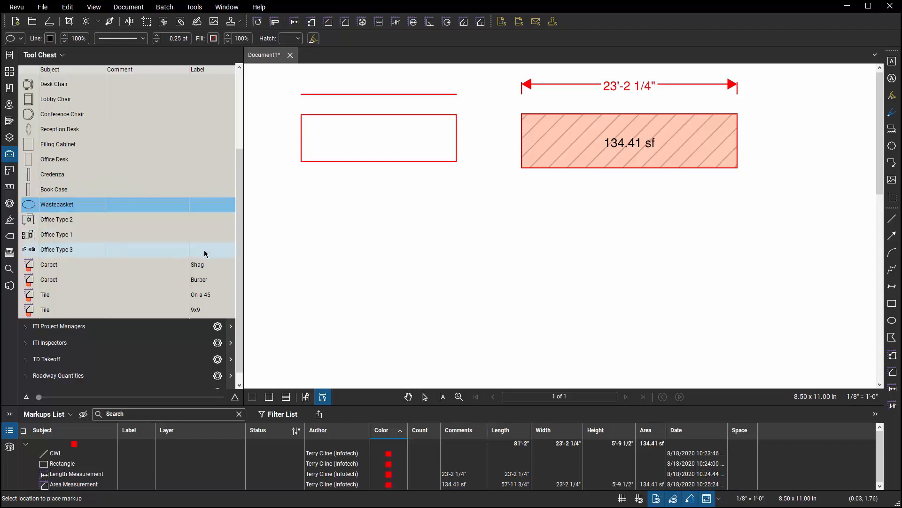
left_click(49, 264)
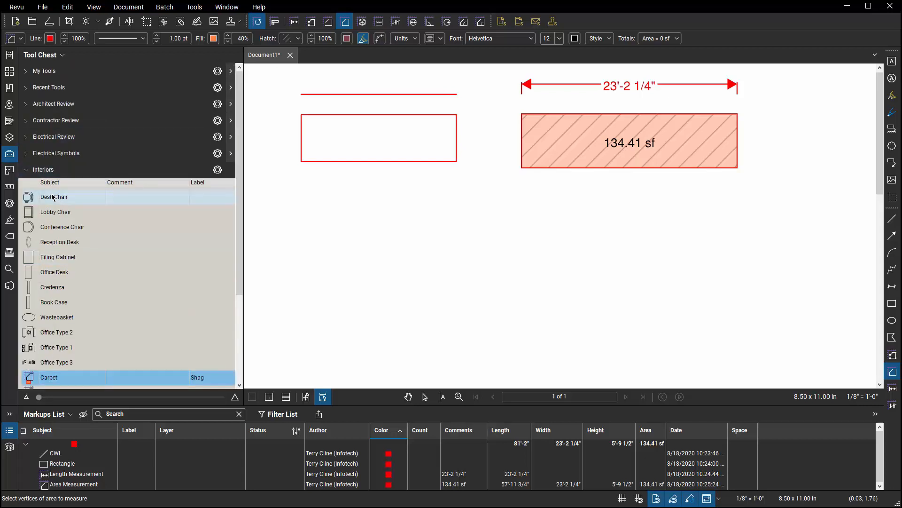
Step: Create a Chair count tool labelled Deskchair from the Desk Chair symbol in the Interiors tool set
right_click(54, 196)
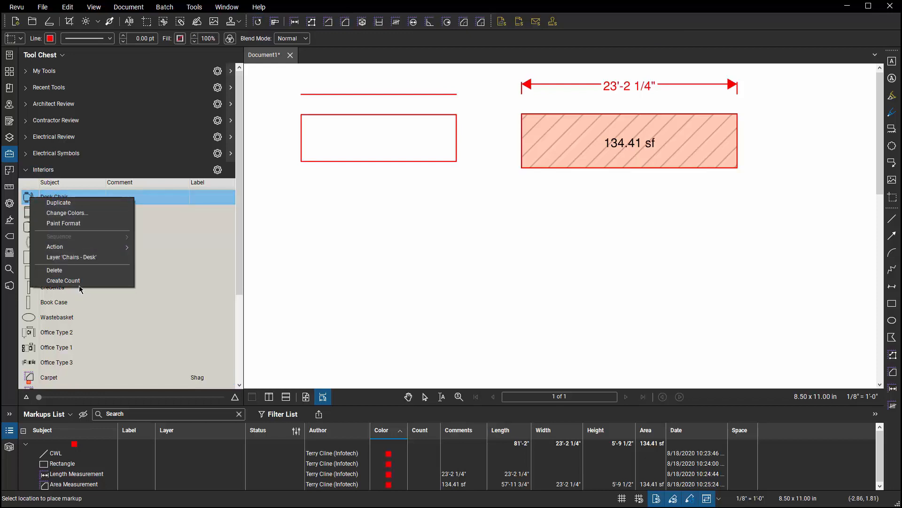
left_click(175, 301)
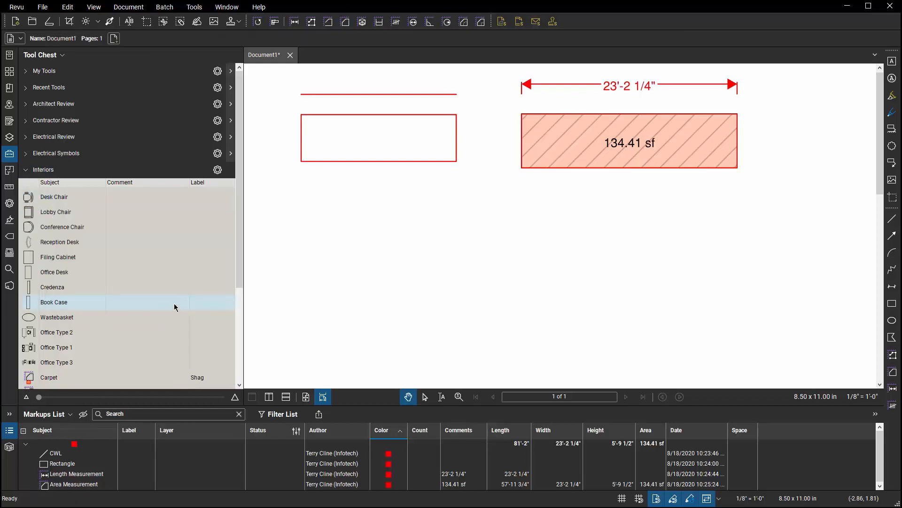
left_click(65, 298)
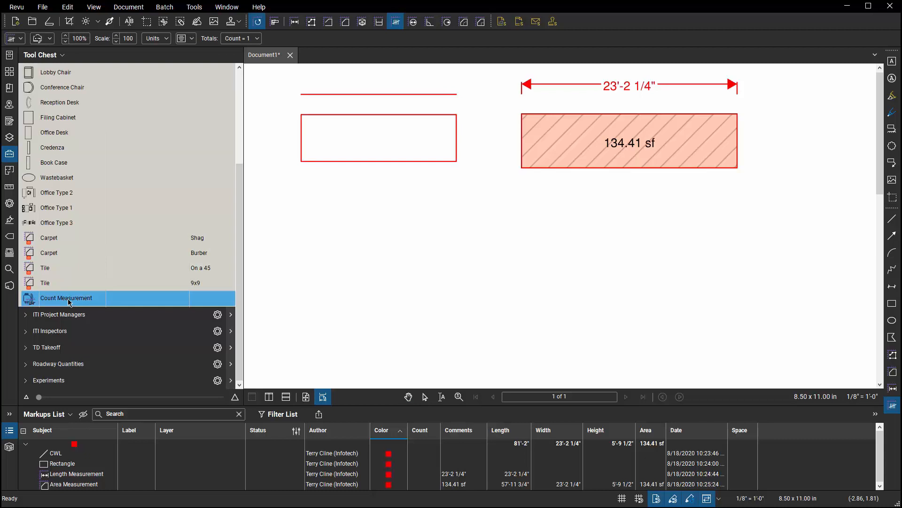
double_click(65, 298)
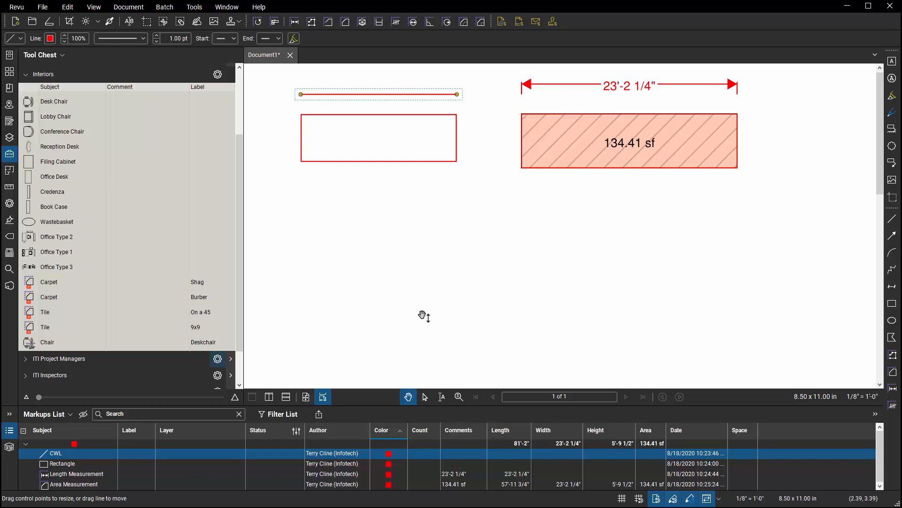
left_click(57, 281)
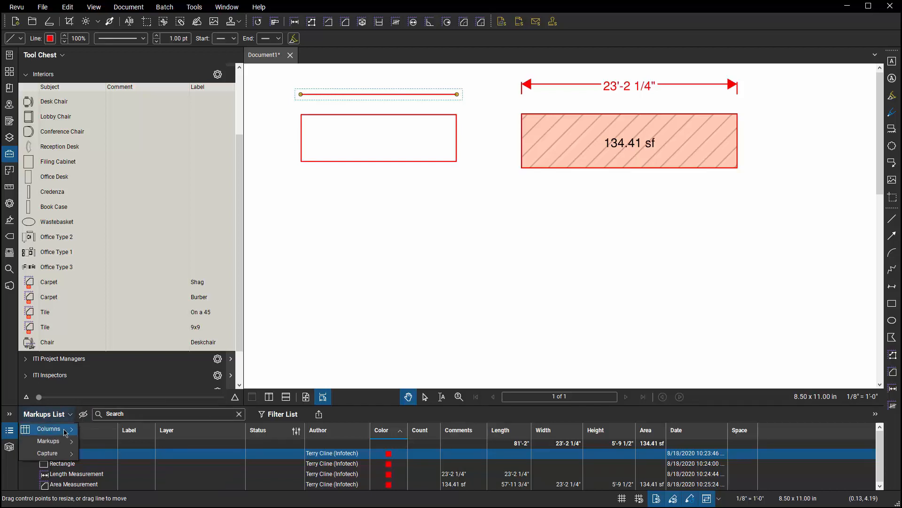
Step: Show the Custom Columns definitions in Manage Columns for the Markups list
left_click(48, 429)
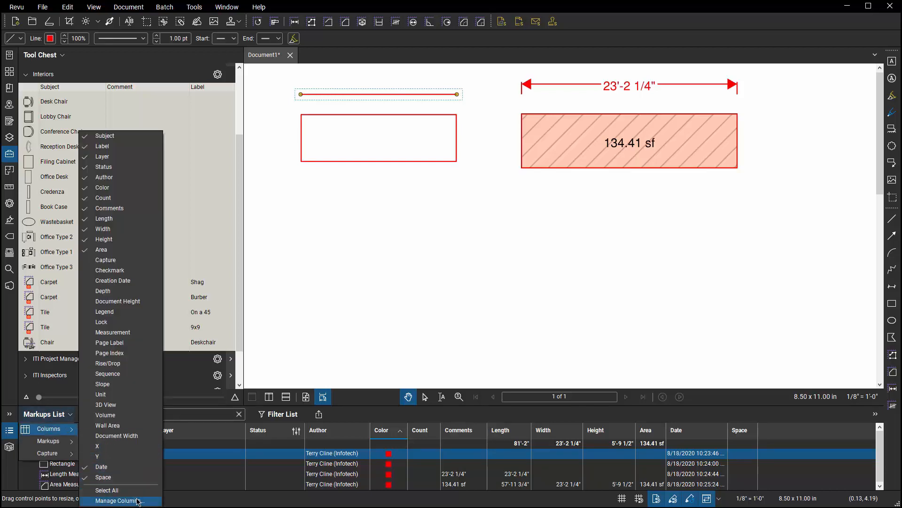
left_click(119, 500)
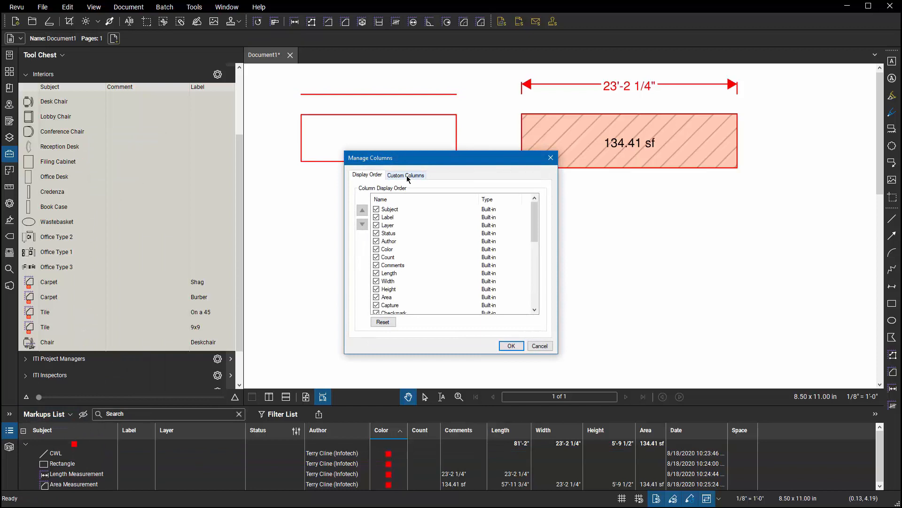
left_click(405, 174)
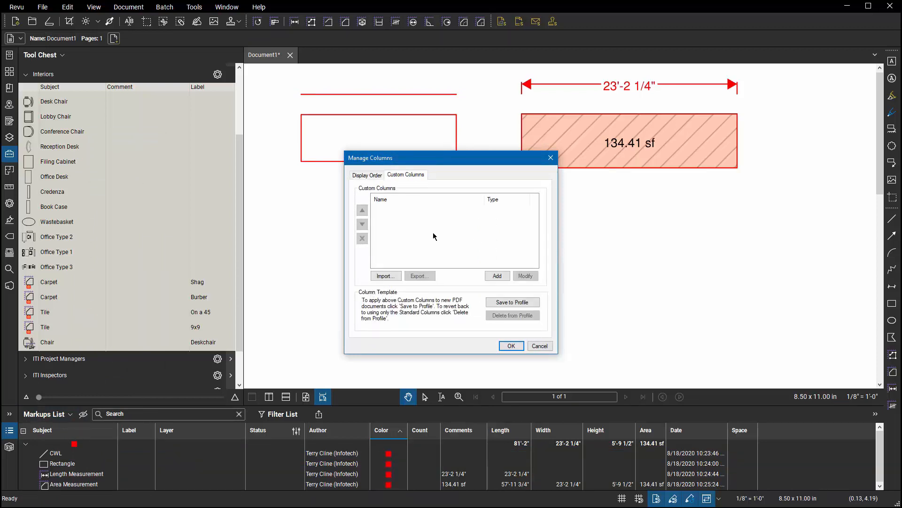
mouse_move(474, 225)
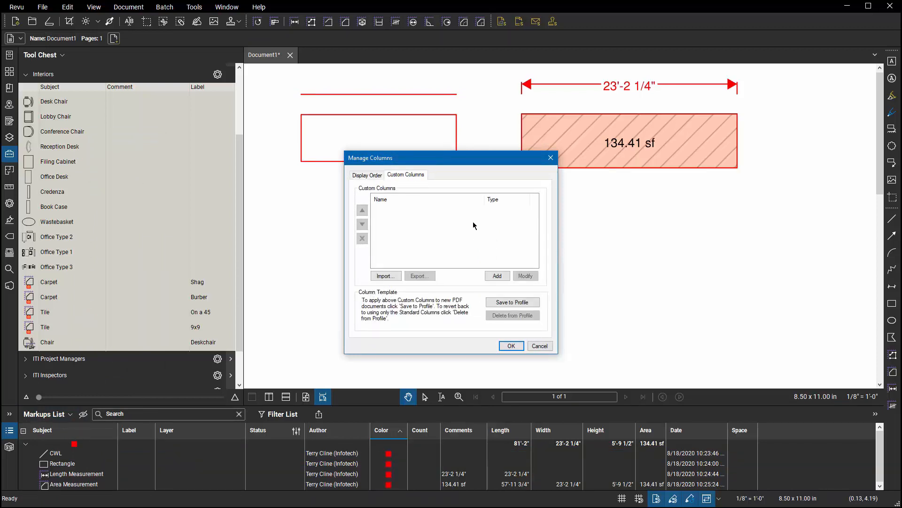
mouse_move(428, 239)
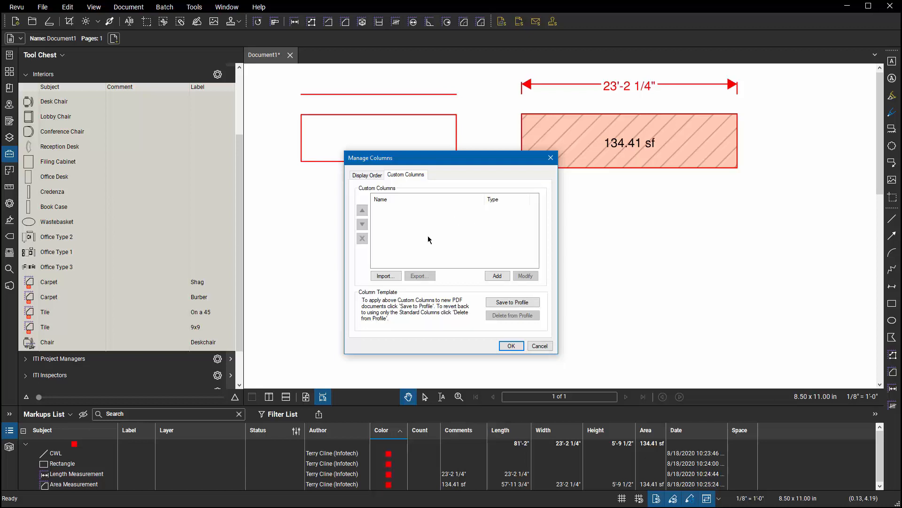
Step: Import the Flooring Type and Flooring Cost columns from 2020-08-17_Flooring-Types.xml
left_click(386, 275)
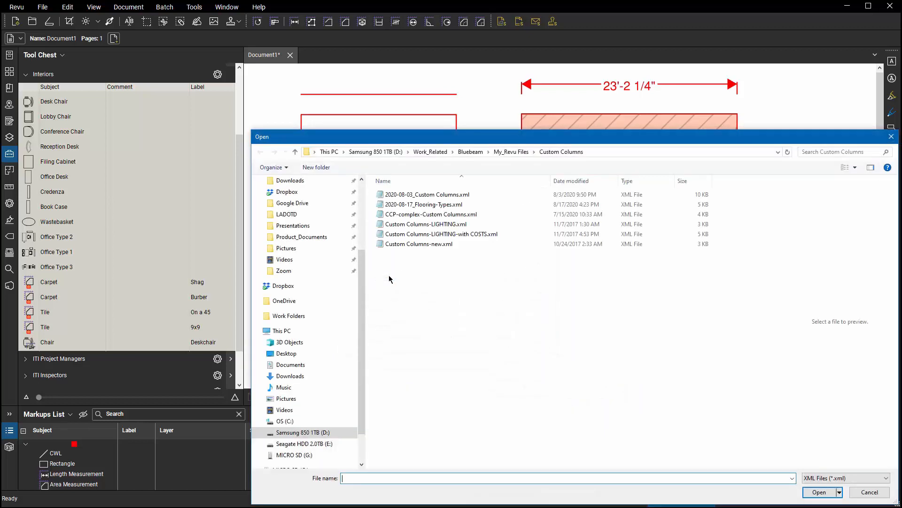
left_click(424, 204)
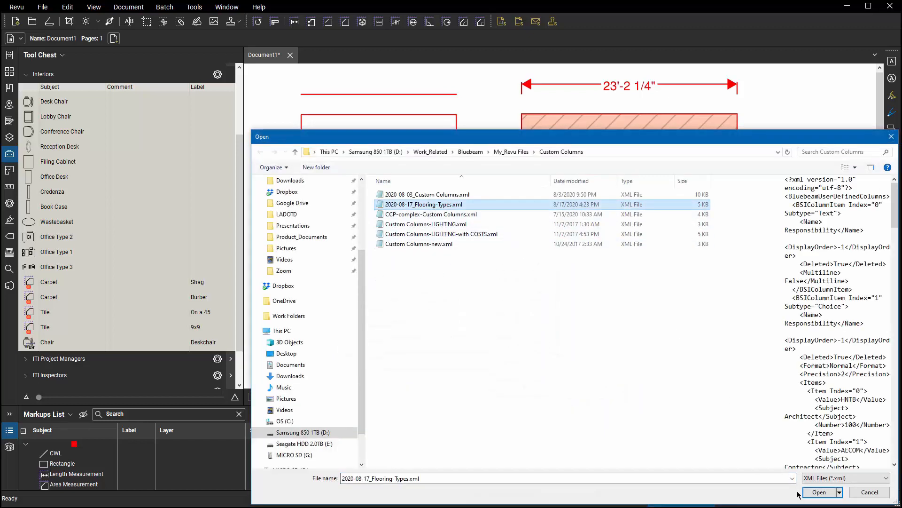
left_click(819, 491)
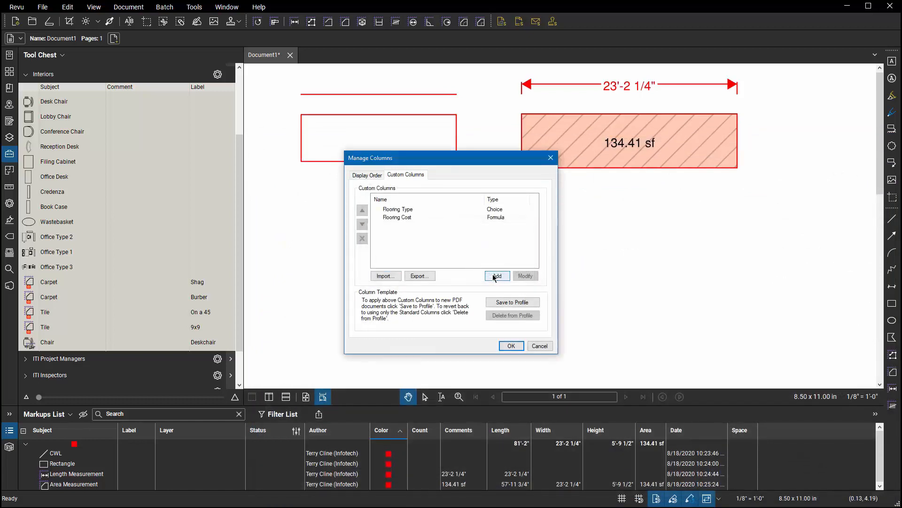
mouse_move(429, 264)
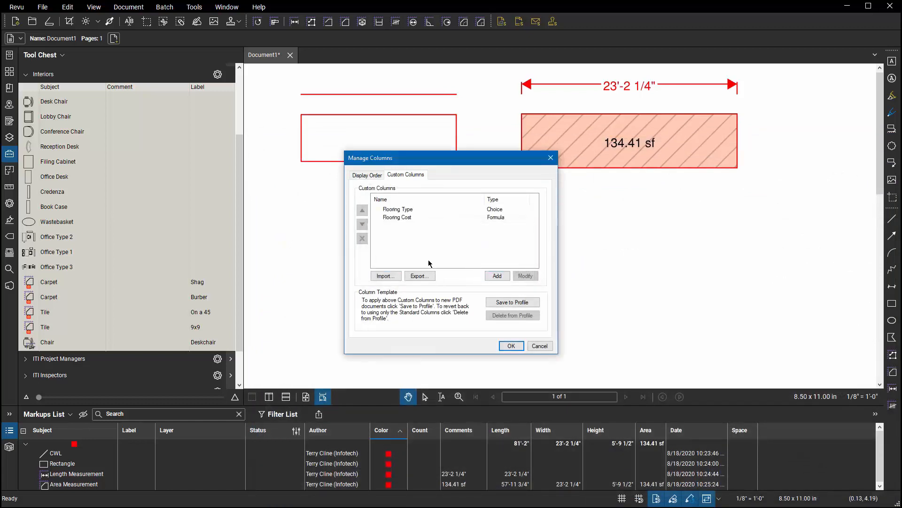
Step: Review Flooring Type and Flooring Cost, then view Flooring Type's Shag, Burber, On a 45, 9x9, Concrete choices
left_click(397, 208)
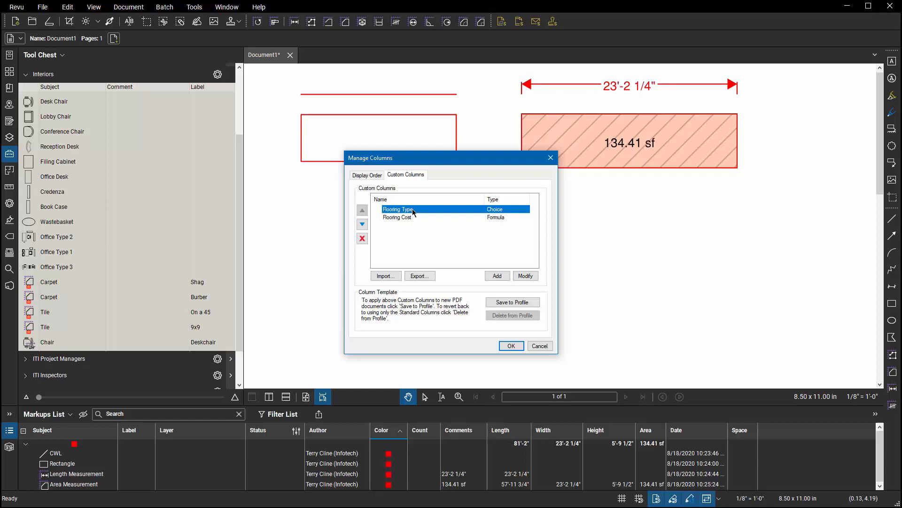
mouse_move(394, 210)
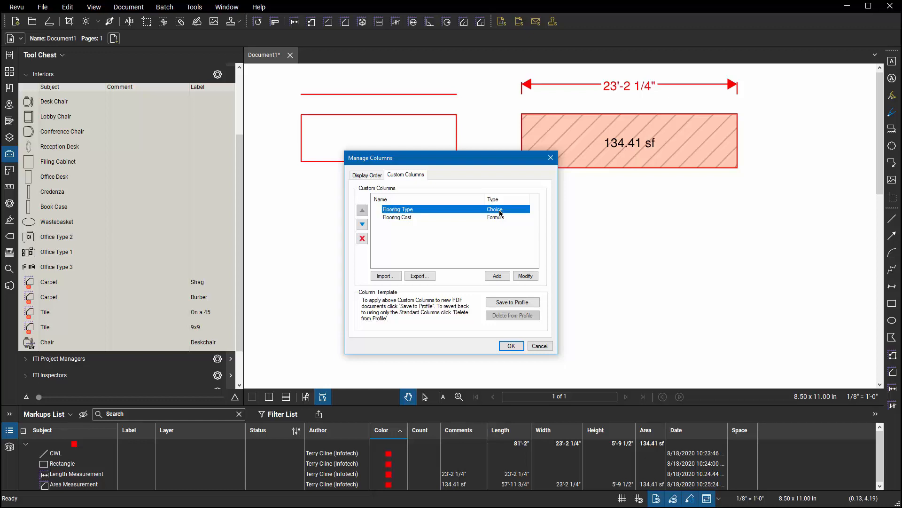
left_click(397, 217)
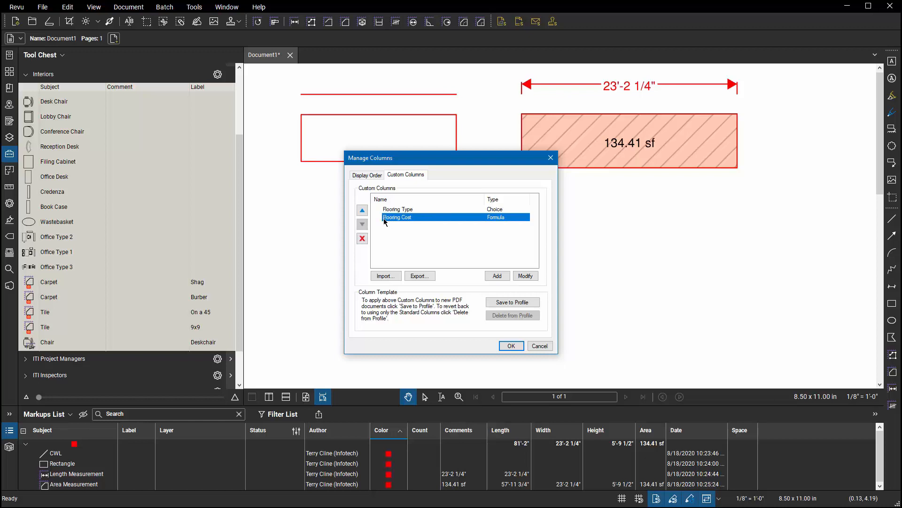
mouse_move(494, 220)
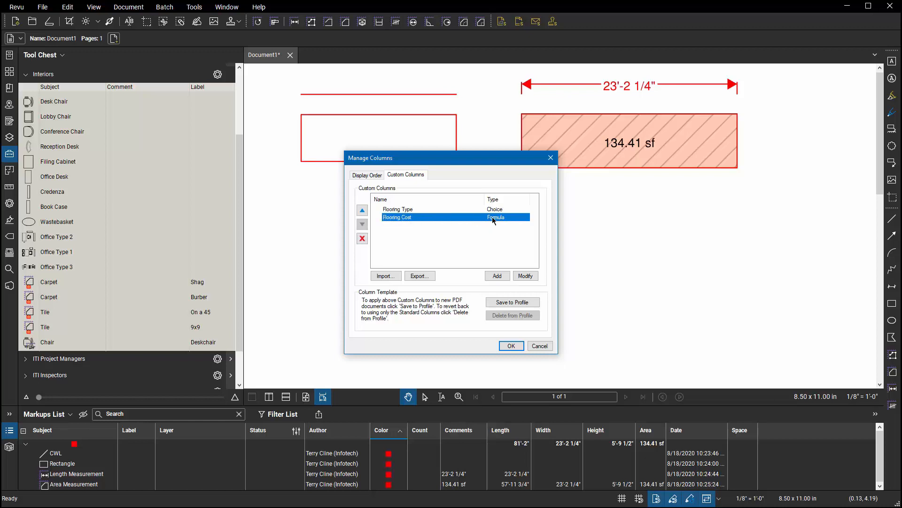
left_click(396, 209)
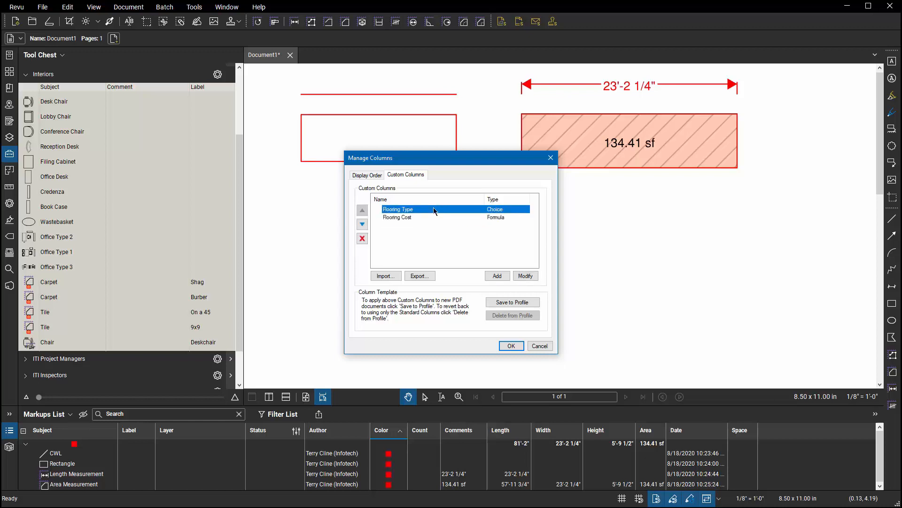
left_click(524, 275)
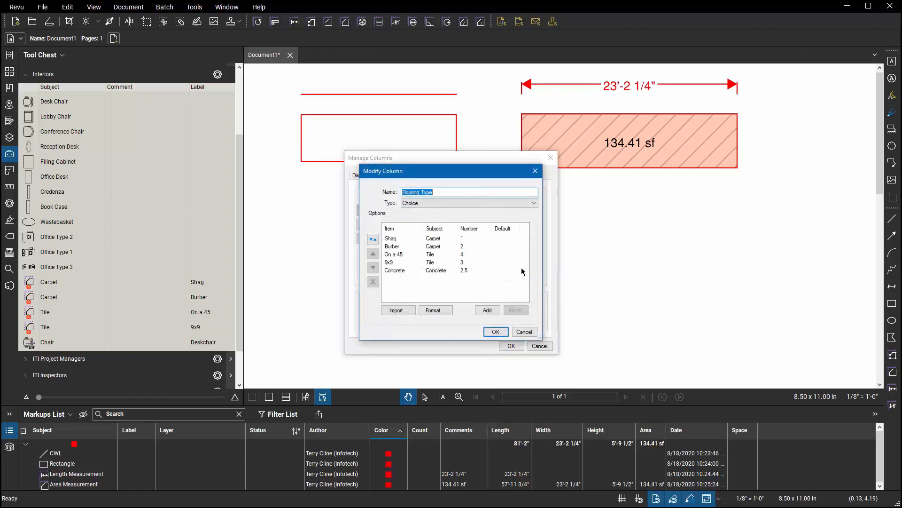
Step: Review the Shag, On a 45 and Concrete choice items and return to the custom columns list
left_click(391, 237)
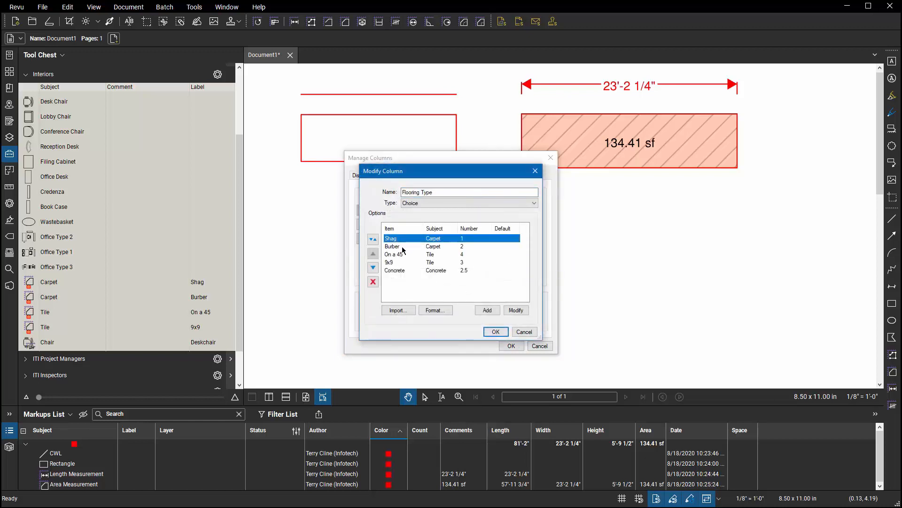
left_click(394, 254)
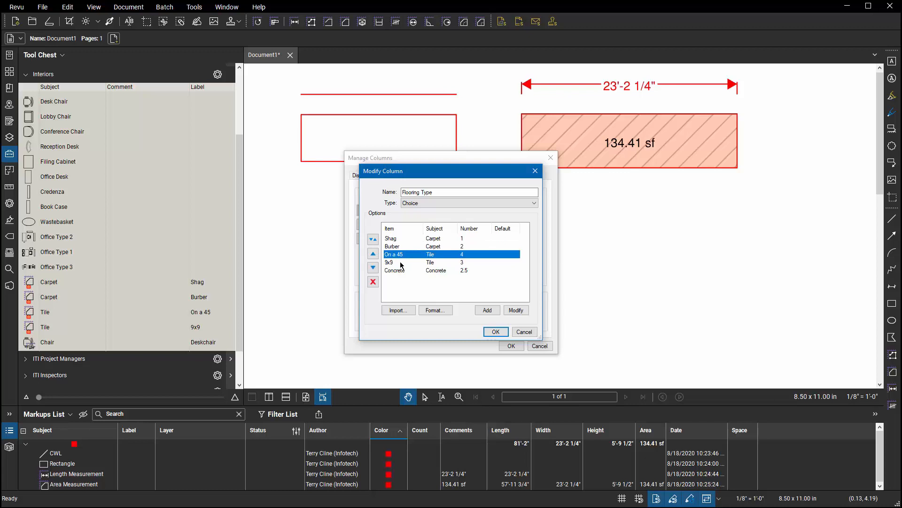
left_click(394, 271)
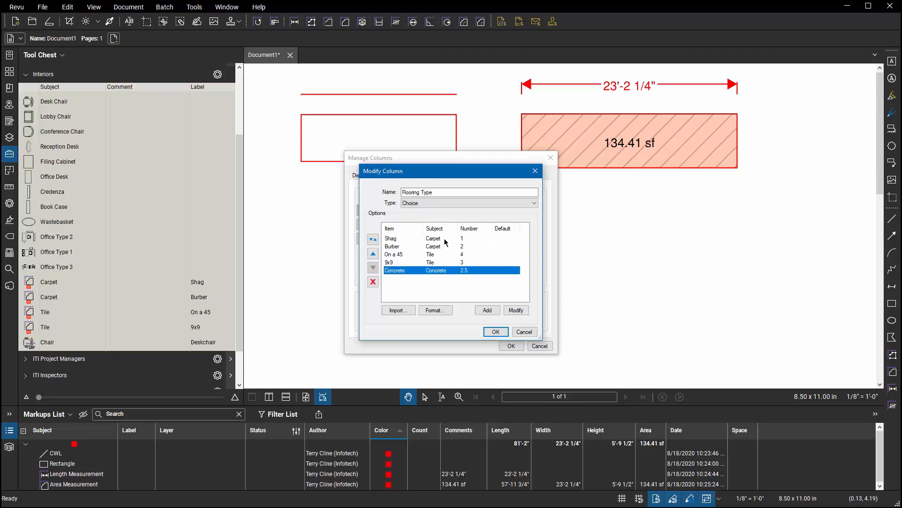
mouse_move(442, 274)
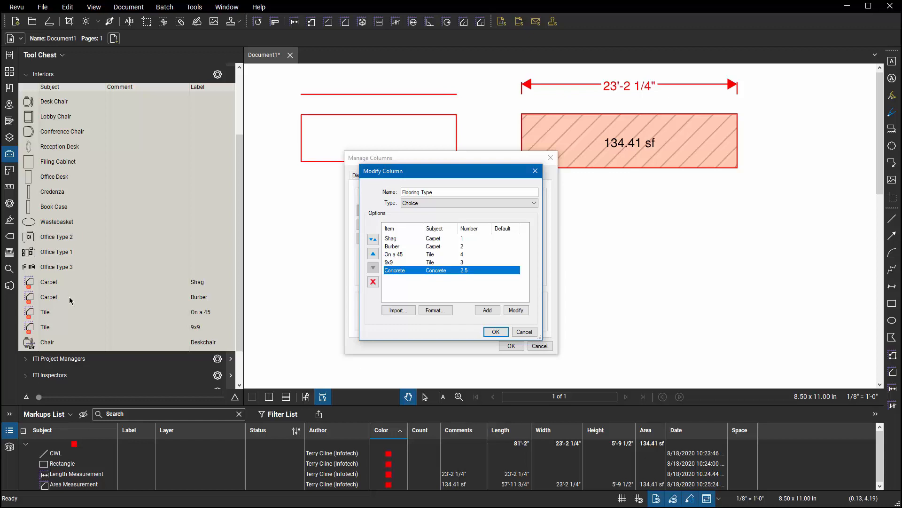
mouse_move(203, 299)
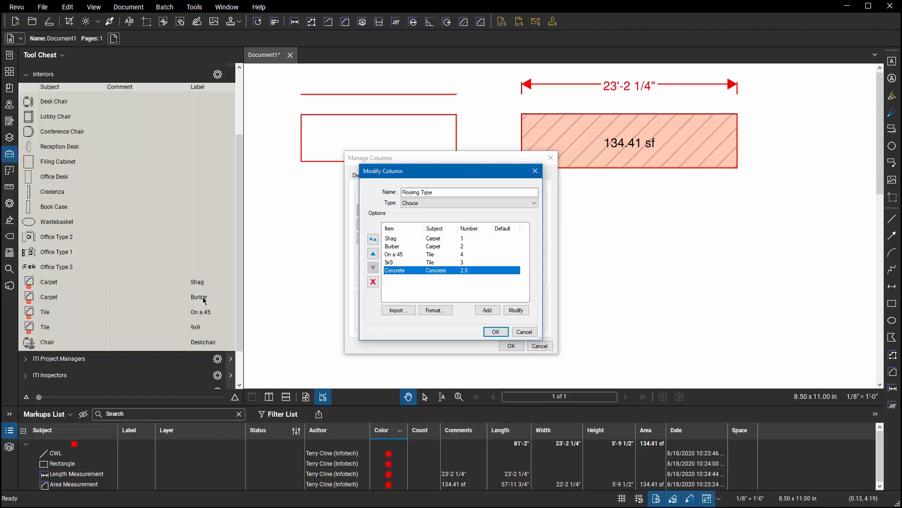
mouse_move(447, 252)
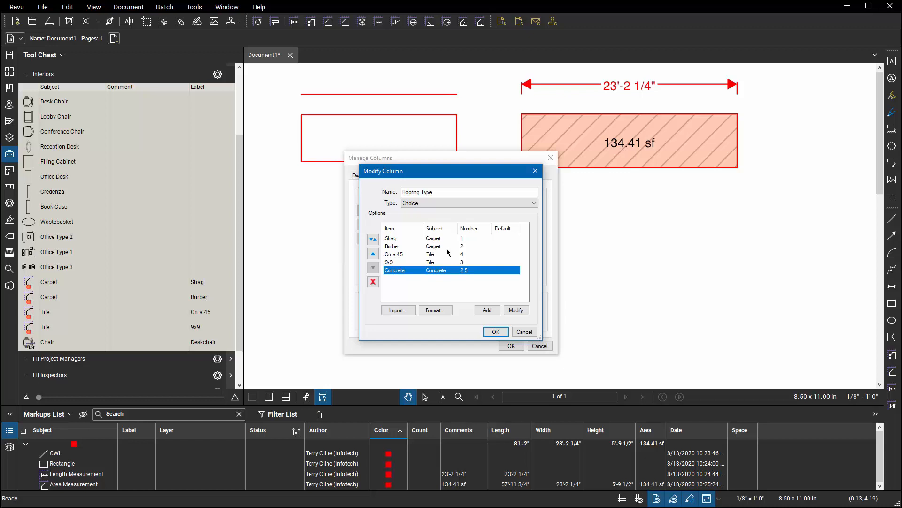
mouse_move(418, 253)
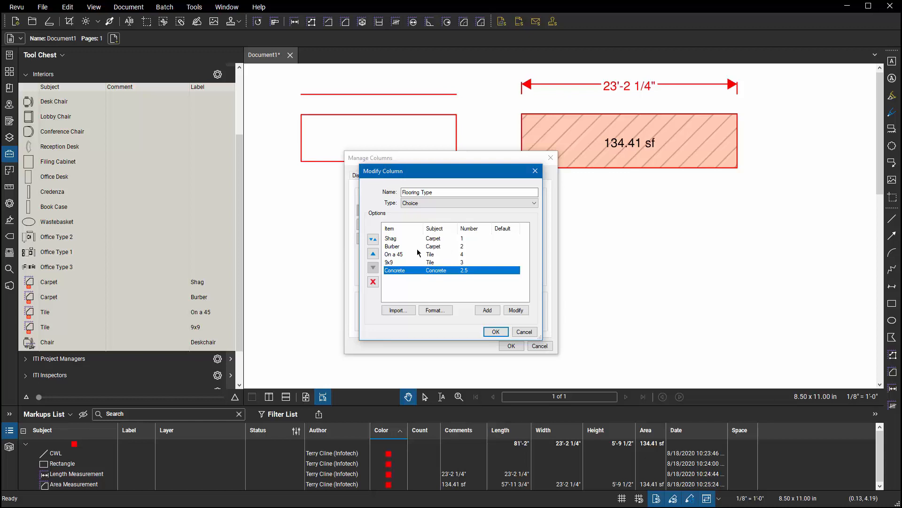
mouse_move(396, 249)
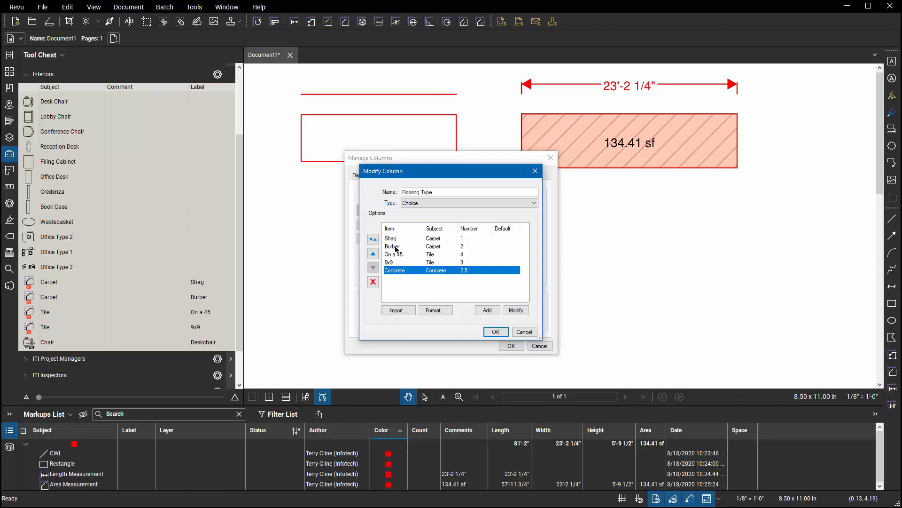
left_click(495, 332)
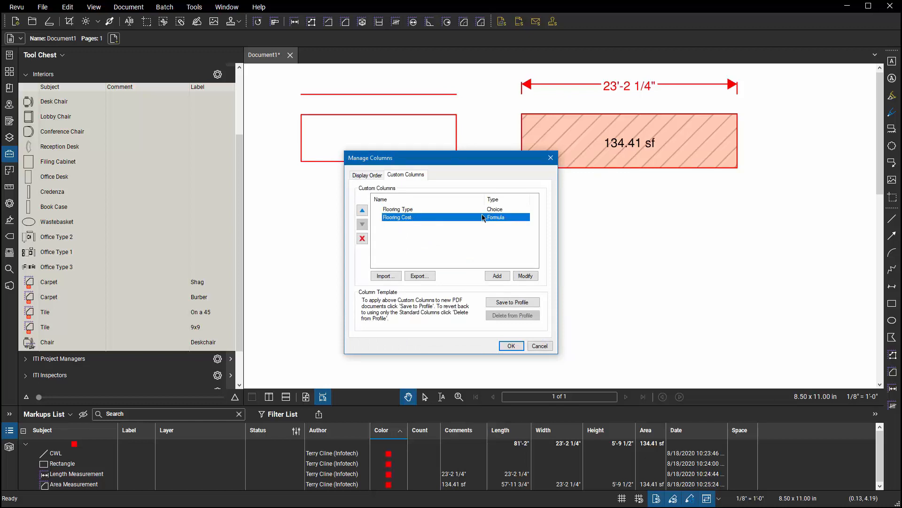
Step: Check the Flooring Cost formula Area * {Flooring Type}, then view the Flooring Type choices again
left_click(525, 275)
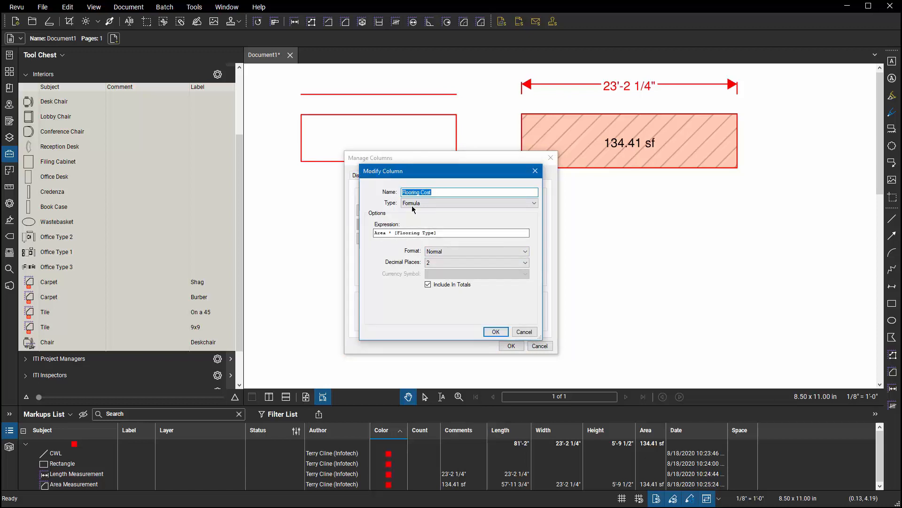
mouse_move(384, 263)
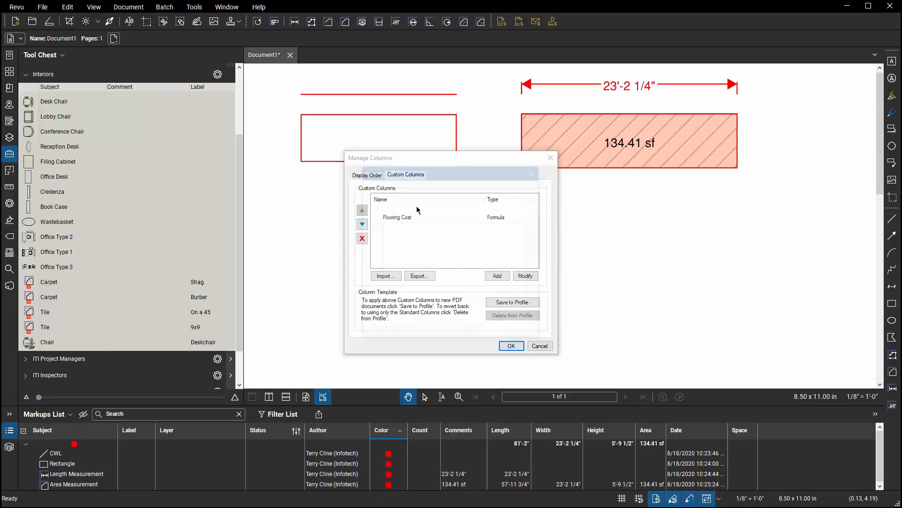
left_click(524, 275)
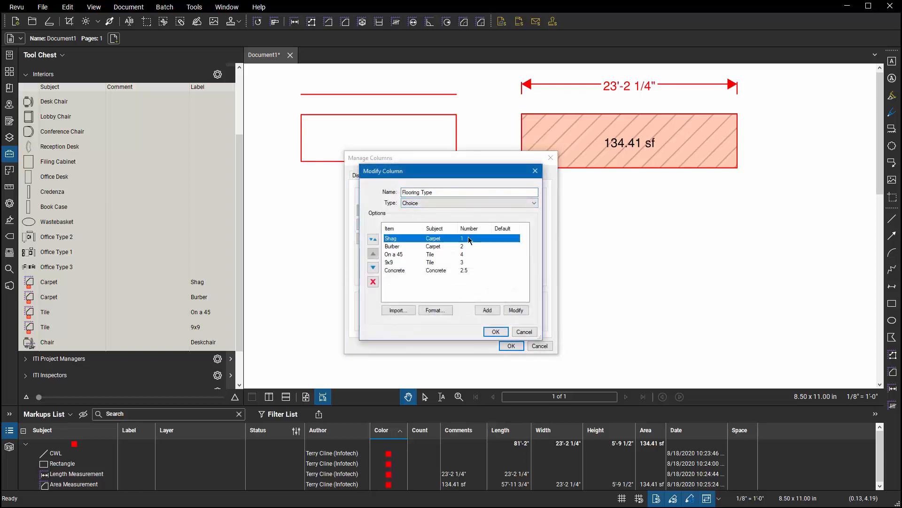
mouse_move(472, 247)
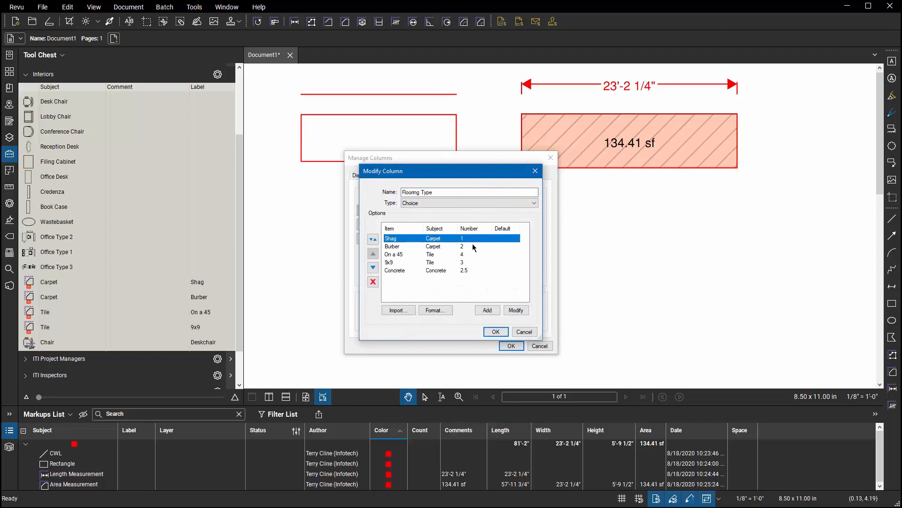
Step: Leave the Burber, On a 45 and Concrete choices unchanged and add Flooring Type and Flooring Cost to the Markups list
left_click(449, 246)
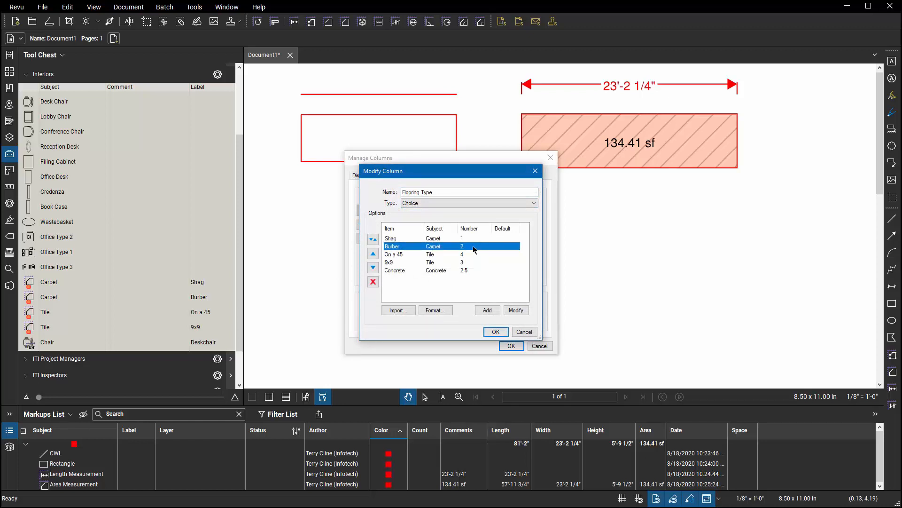
left_click(394, 255)
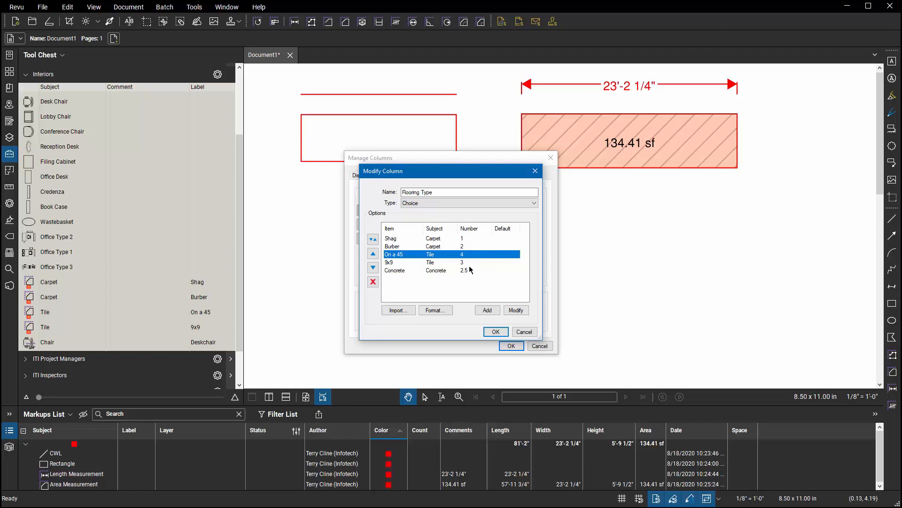
left_click(396, 269)
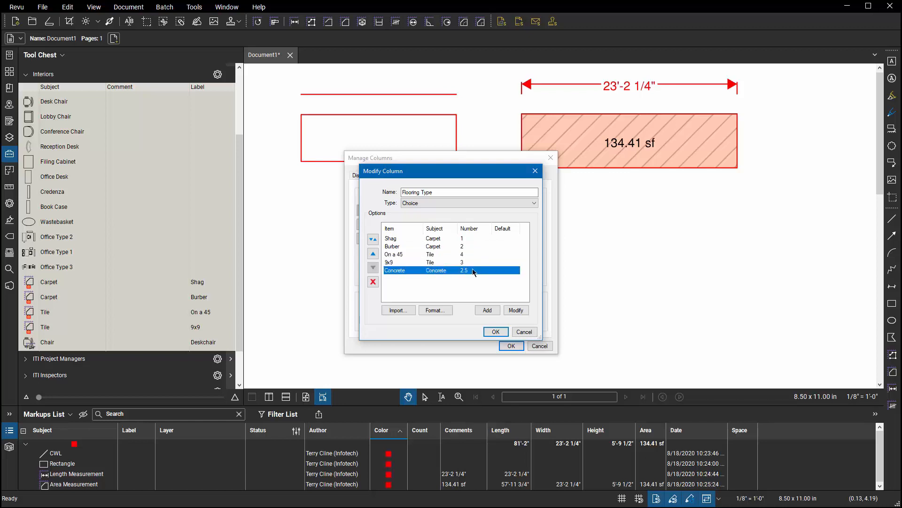
left_click(516, 309)
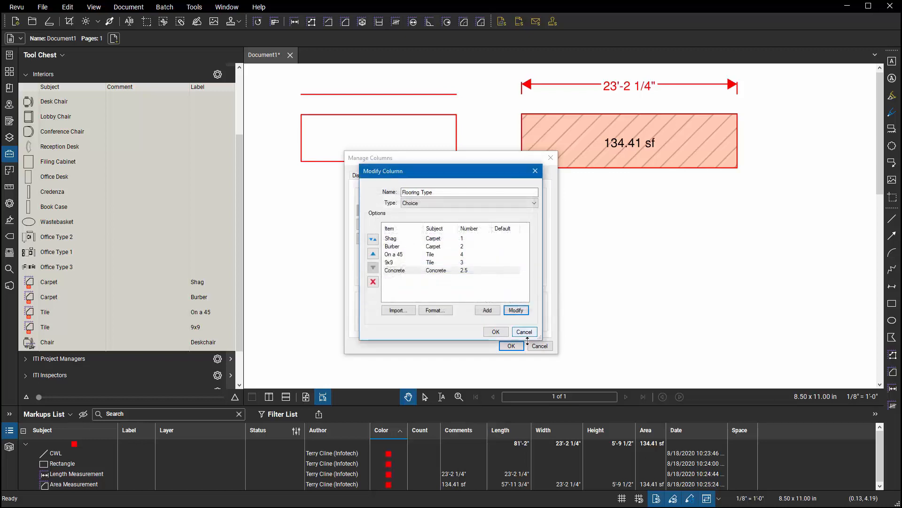
left_click(495, 332)
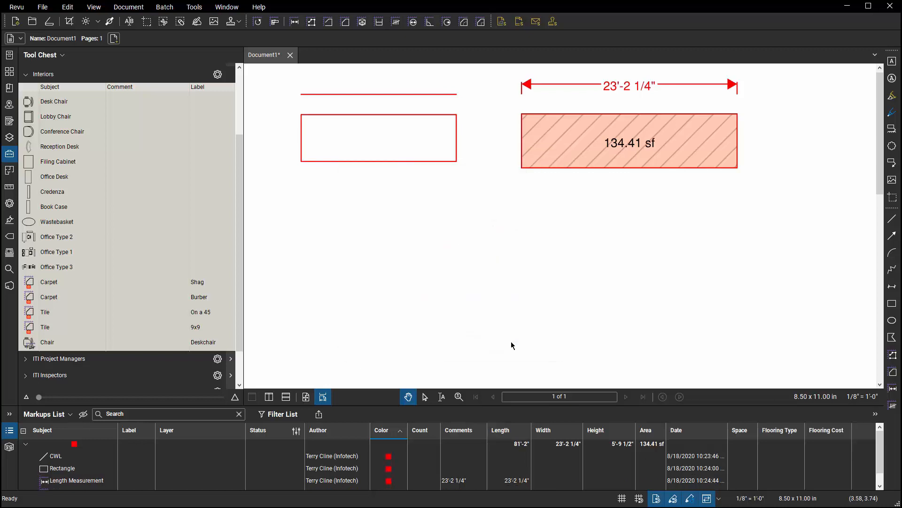
mouse_move(270, 284)
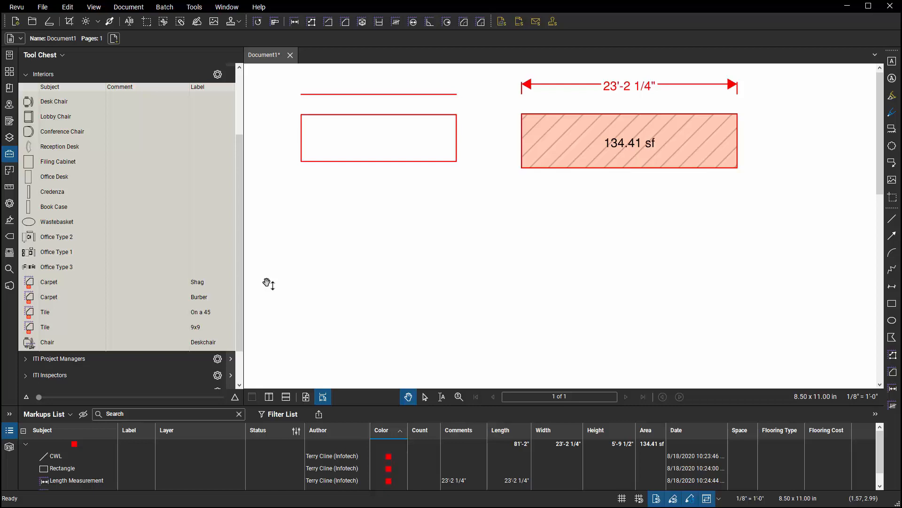
Step: Draw a 179.26 sf Carpet (Shag) area, listed with Flooring Type Shag and Flooring Cost 179.26
left_click(49, 281)
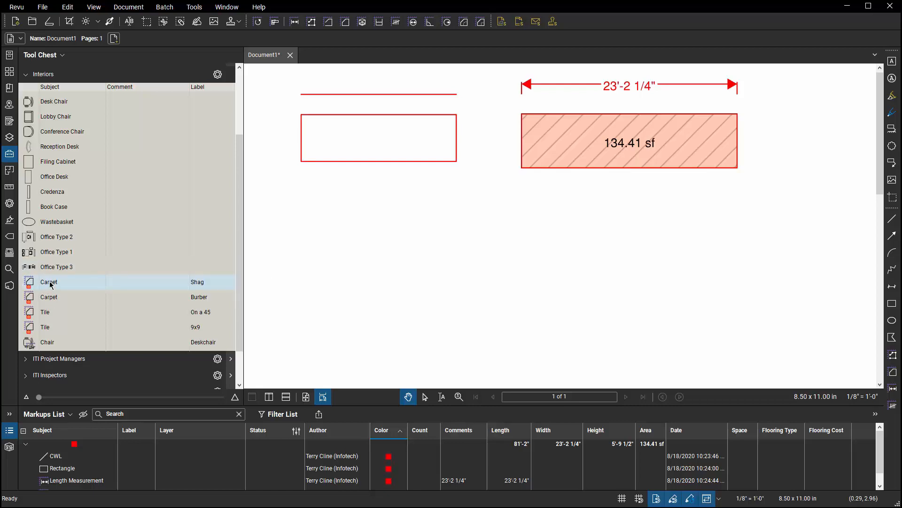
left_click(48, 281)
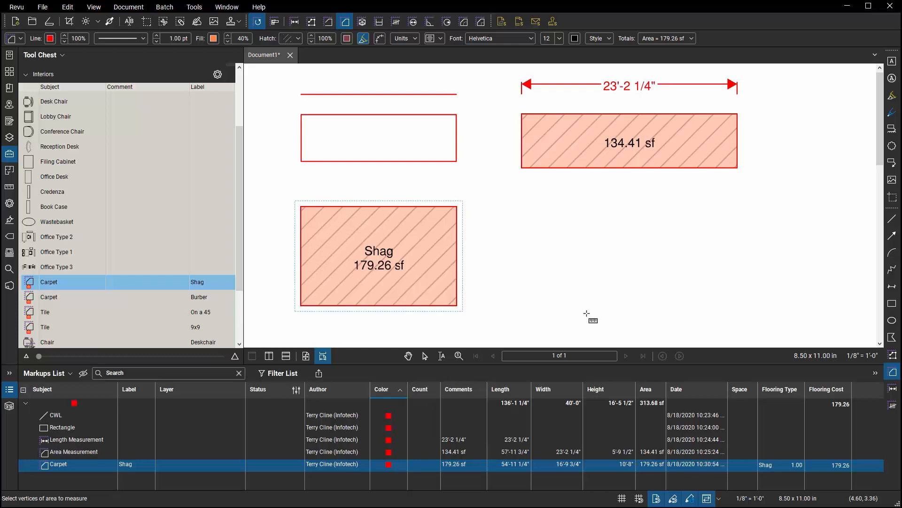
mouse_move(579, 303)
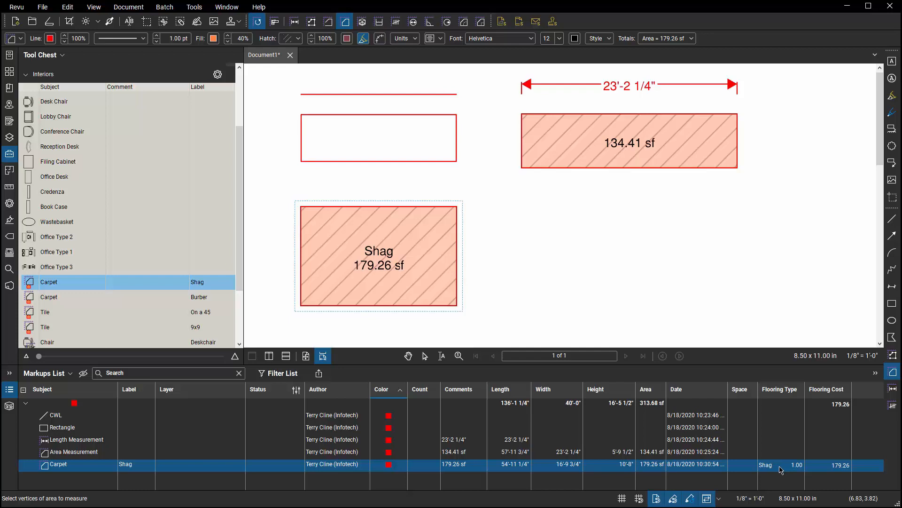
mouse_move(836, 468)
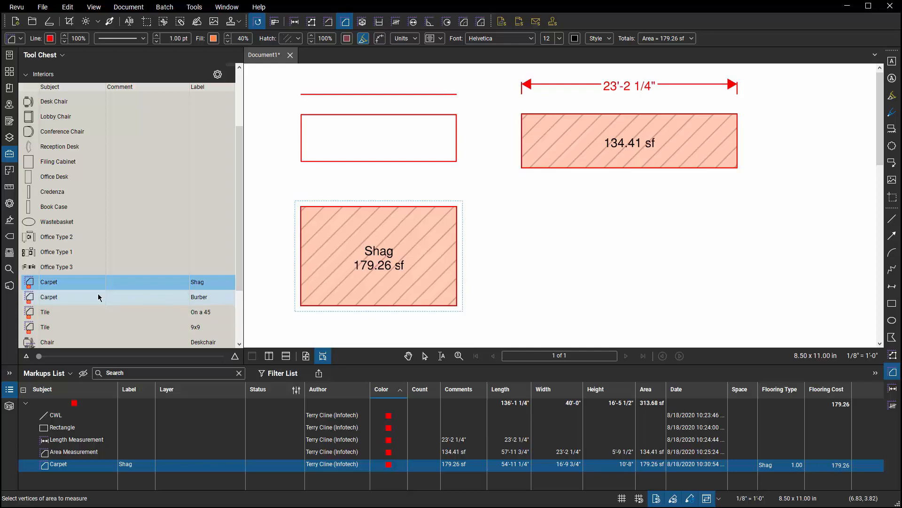
Step: Draw a 95.5 sf Burber carpet area beside the Shag area, auto-filling Flooring Cost 191.00
left_click(50, 296)
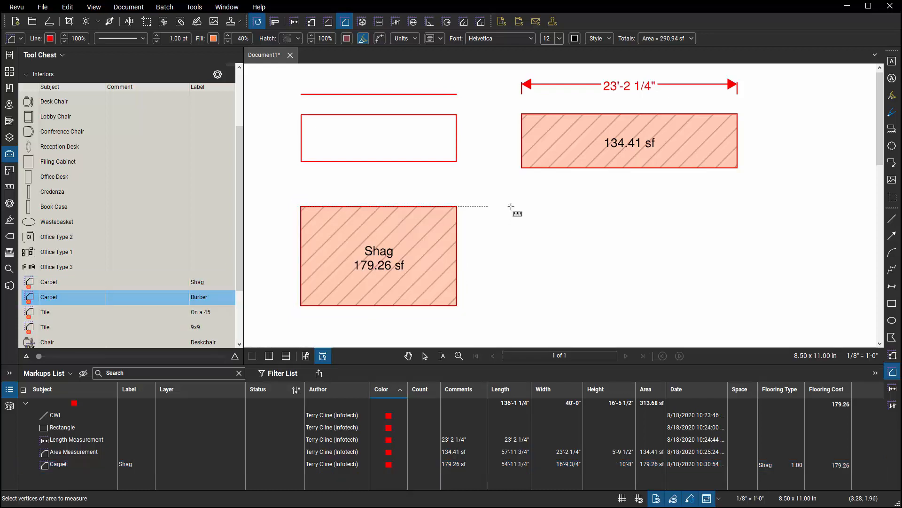
left_click(566, 246)
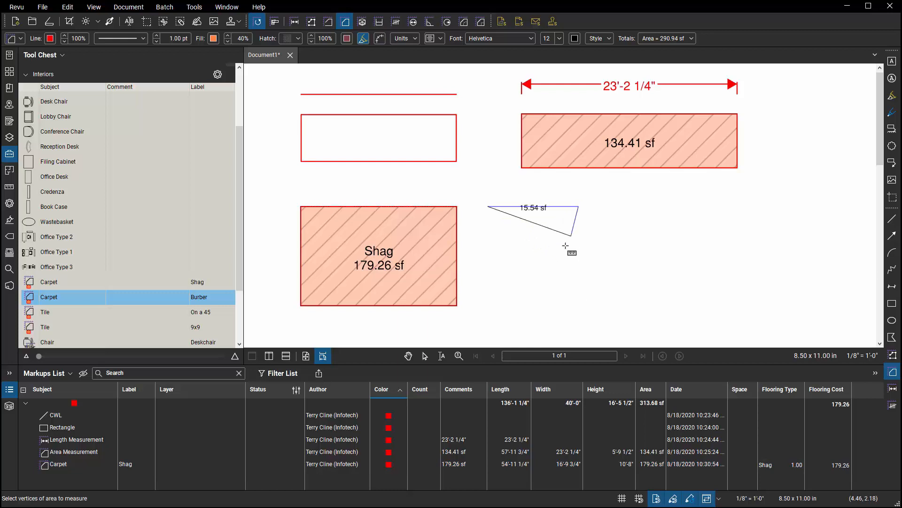
left_click(486, 304)
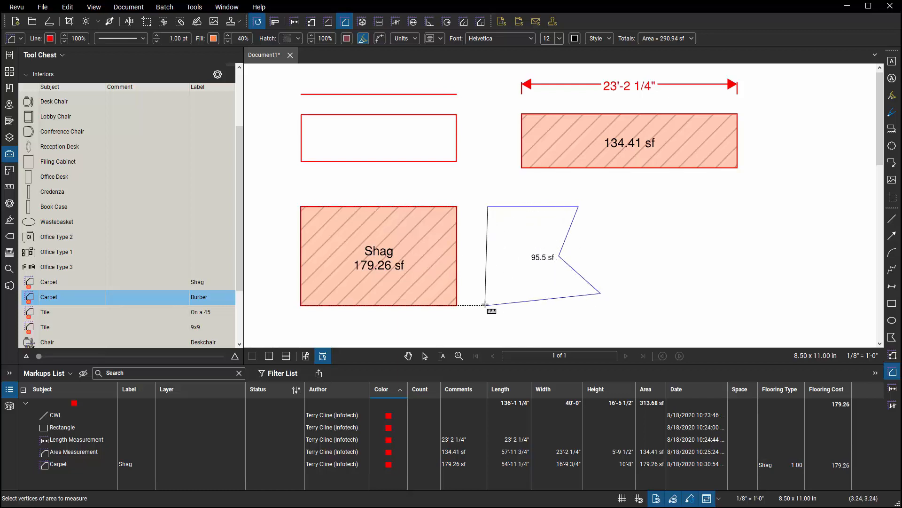
left_click(485, 304)
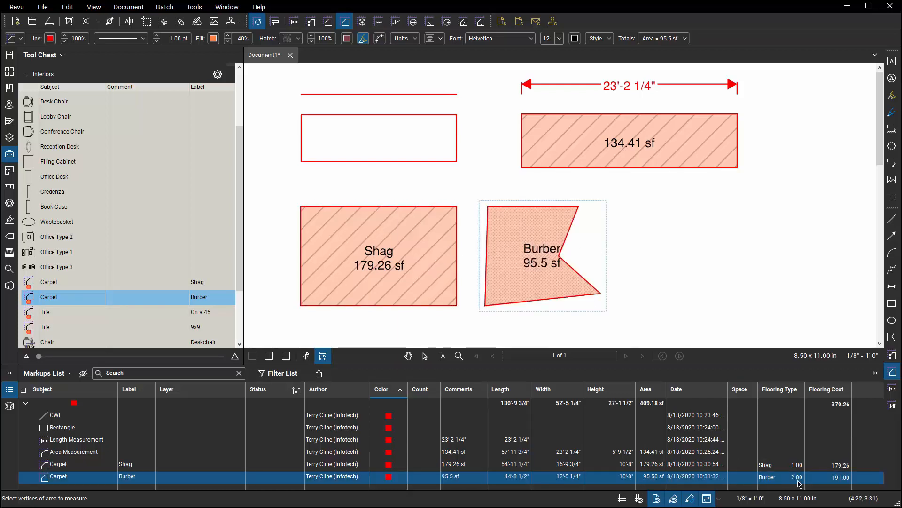
mouse_move(217, 343)
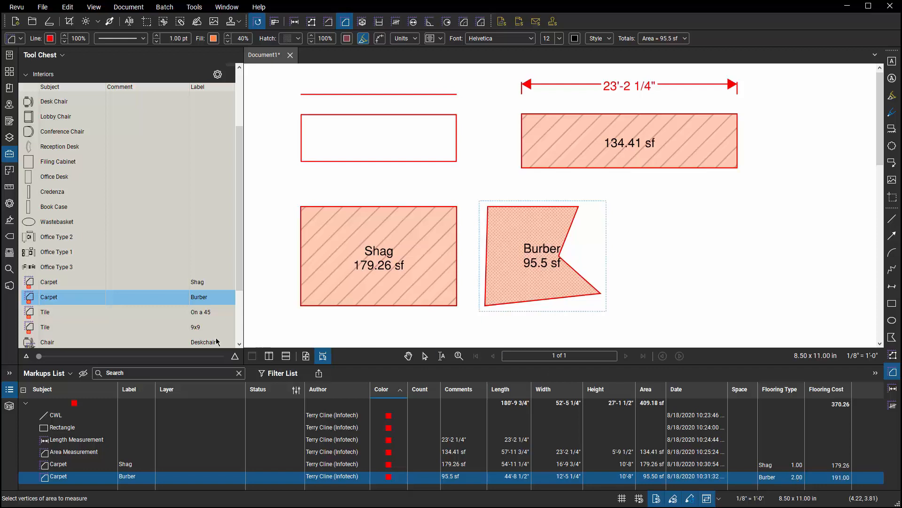